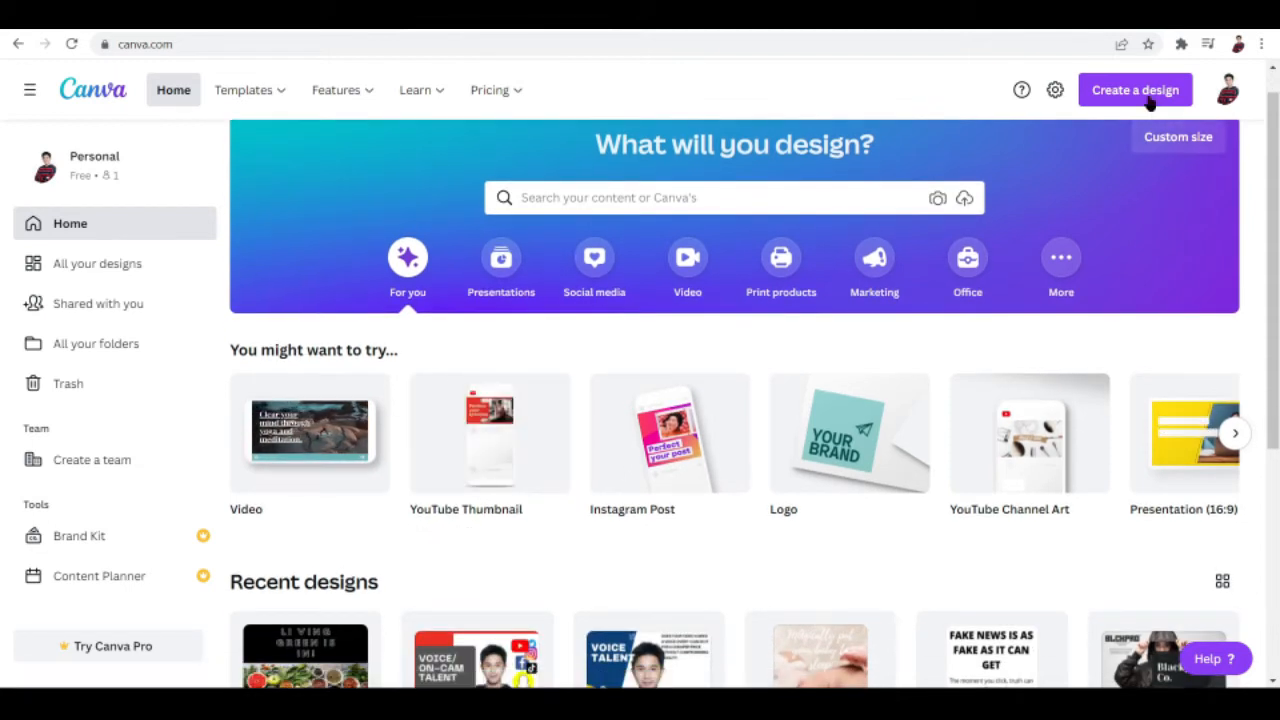
# Open 'Create a design' and scroll through the list of design types
pyautogui.click(1178, 136)
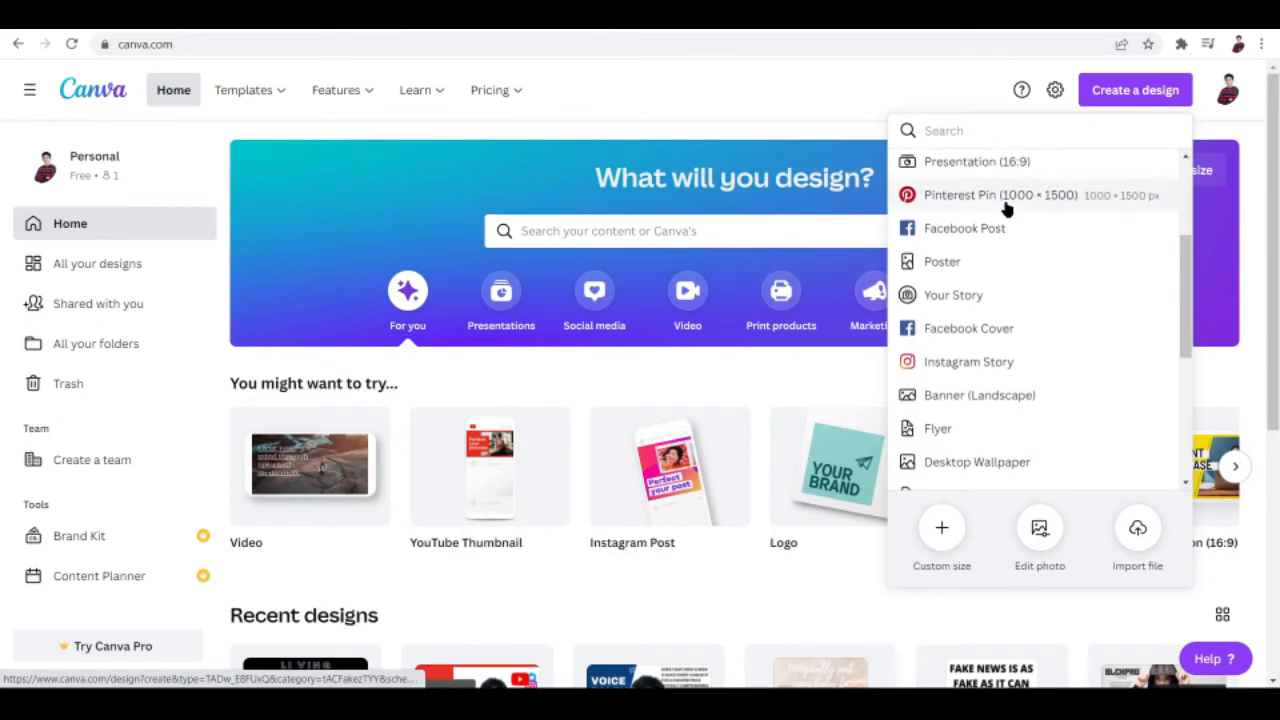
pyautogui.scroll(-3)
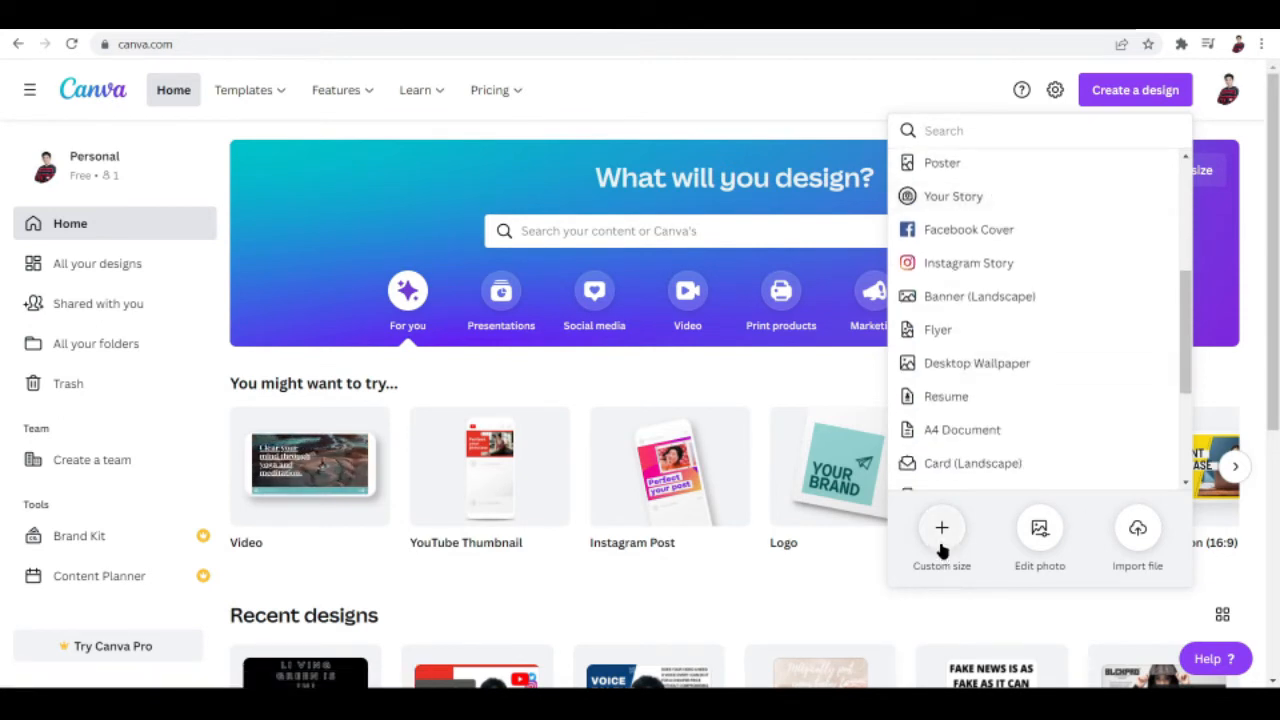
# Create a custom-size design 1015 px wide and 1800 px tall
pyautogui.click(941, 540)
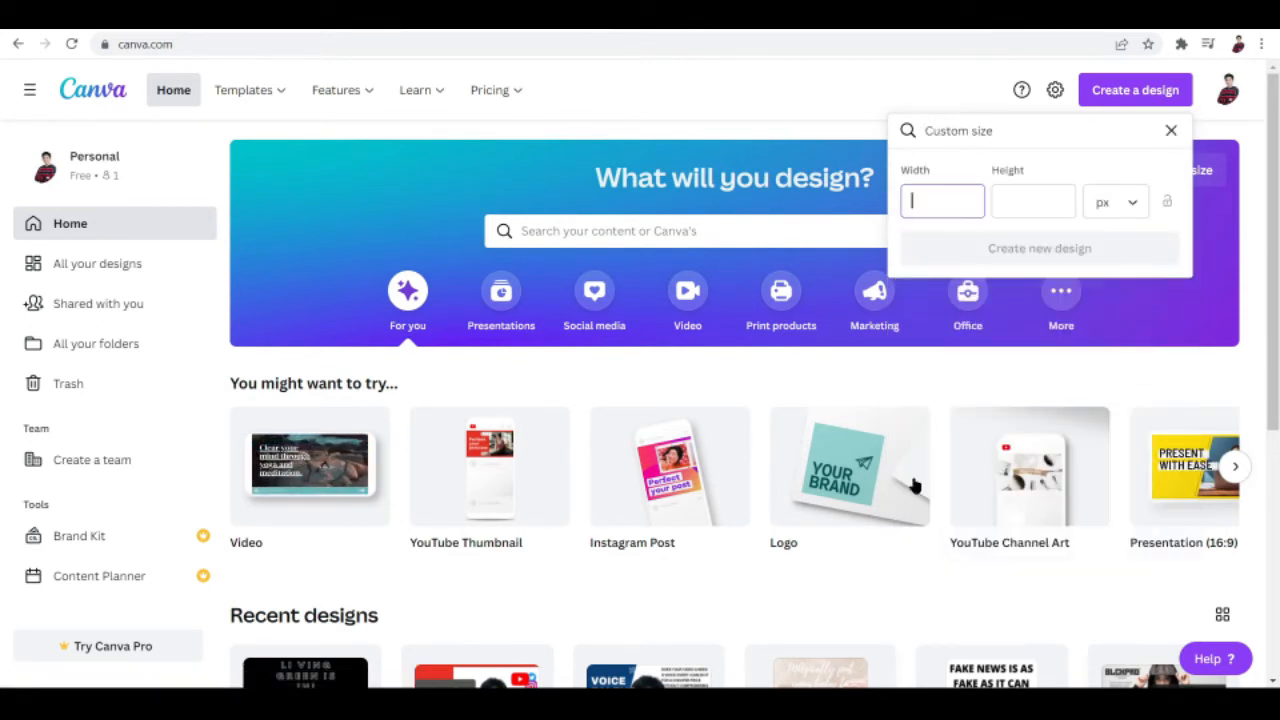
pyautogui.moveTo(849, 466)
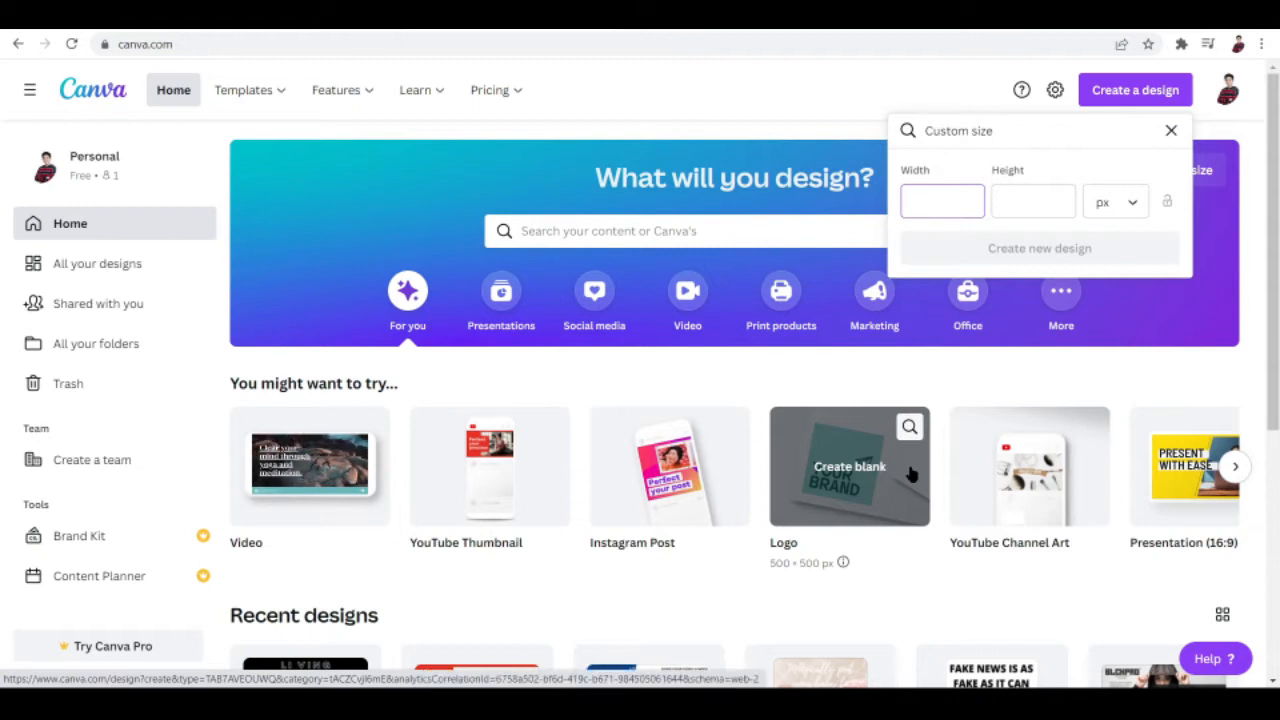
pyautogui.write('1015')
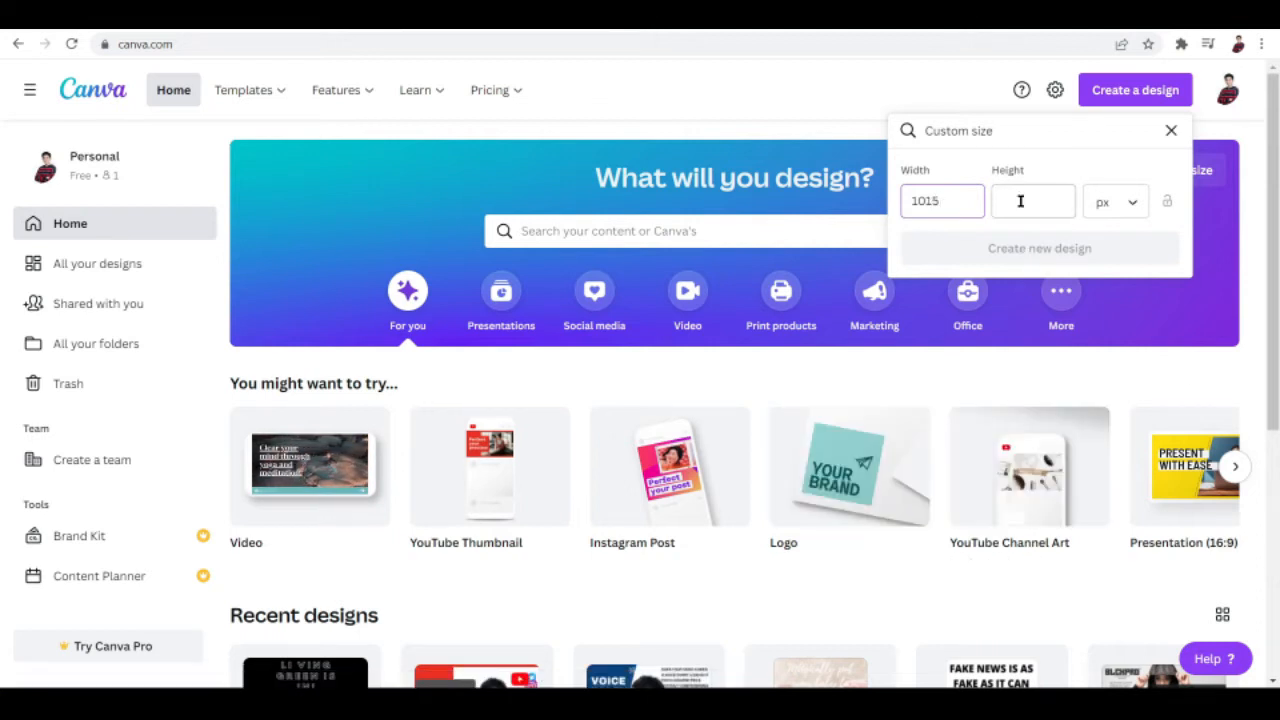
pyautogui.write('1800')
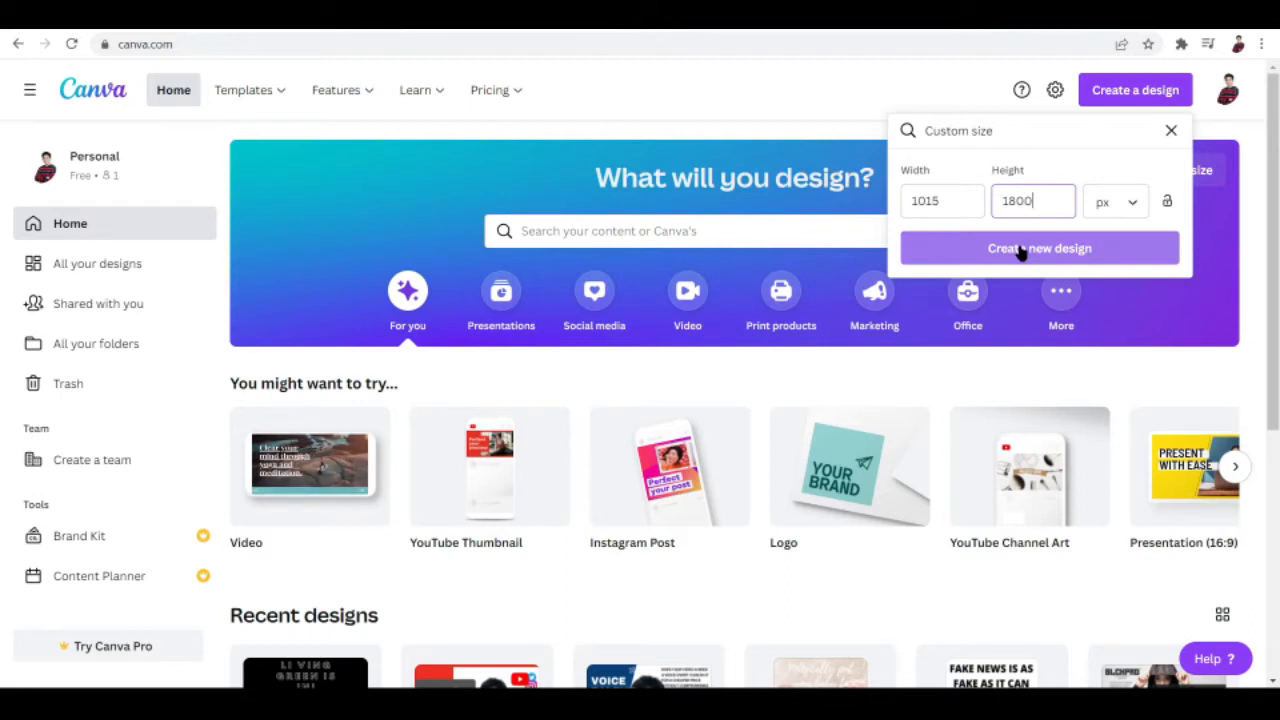
pyautogui.click(1038, 248)
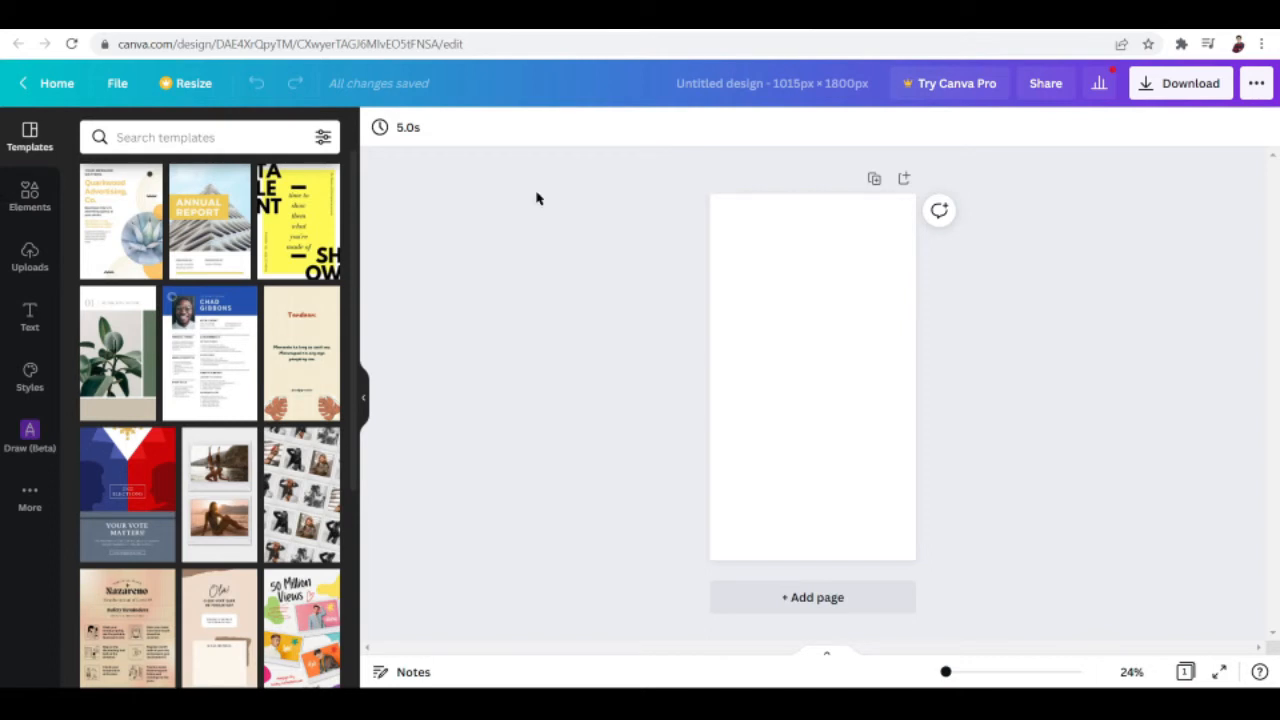
pyautogui.moveTo(586, 267)
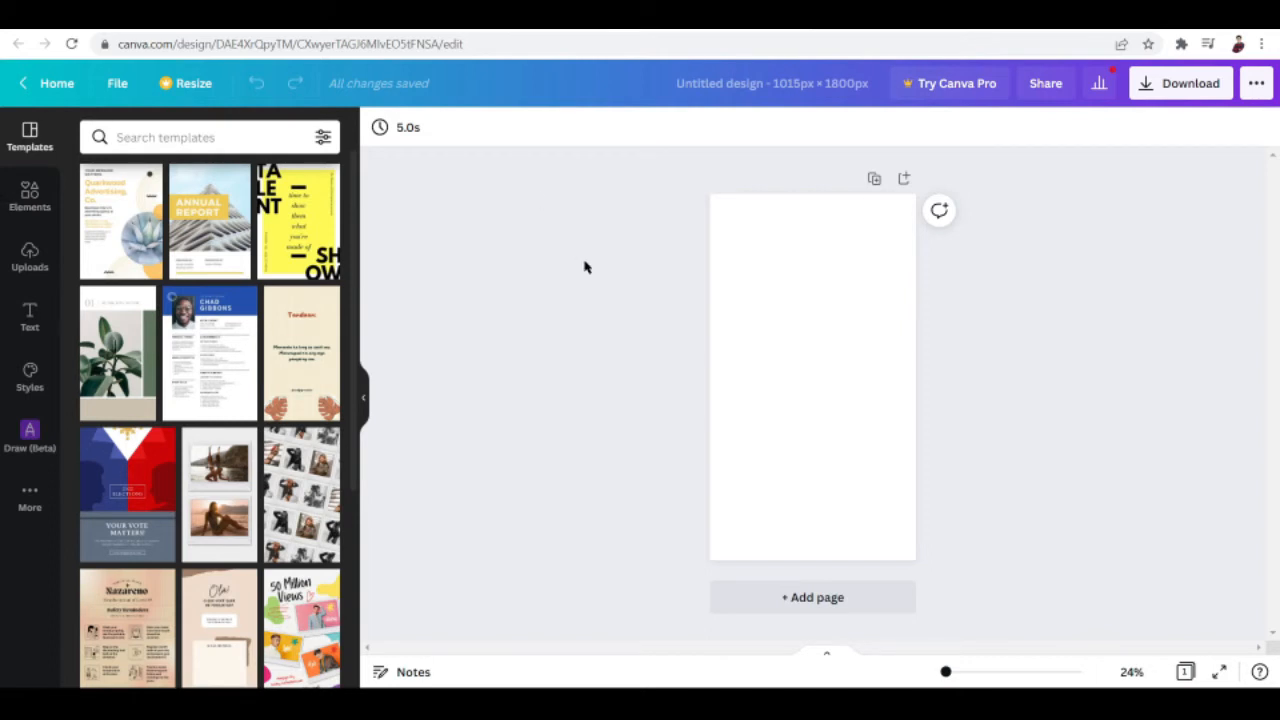
pyautogui.moveTo(491, 276)
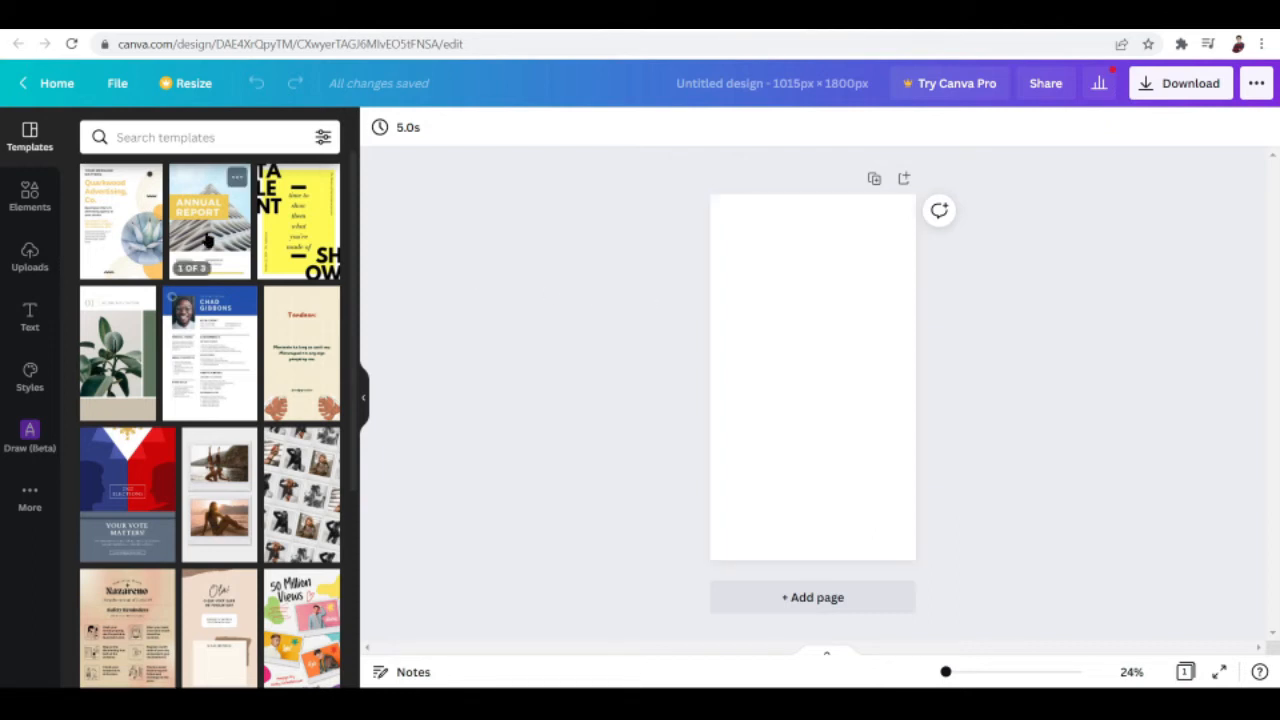
# Show the Uploads library from the editor's left sidebar
pyautogui.click(29, 195)
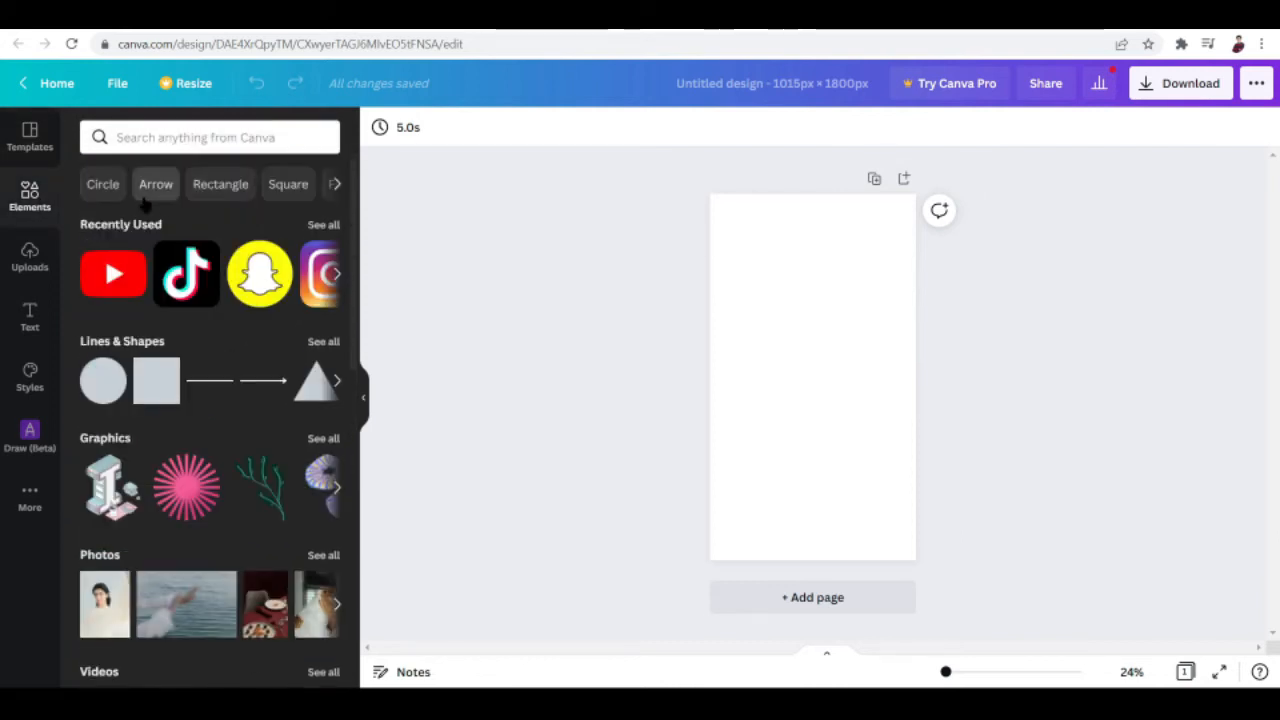
pyautogui.click(29, 255)
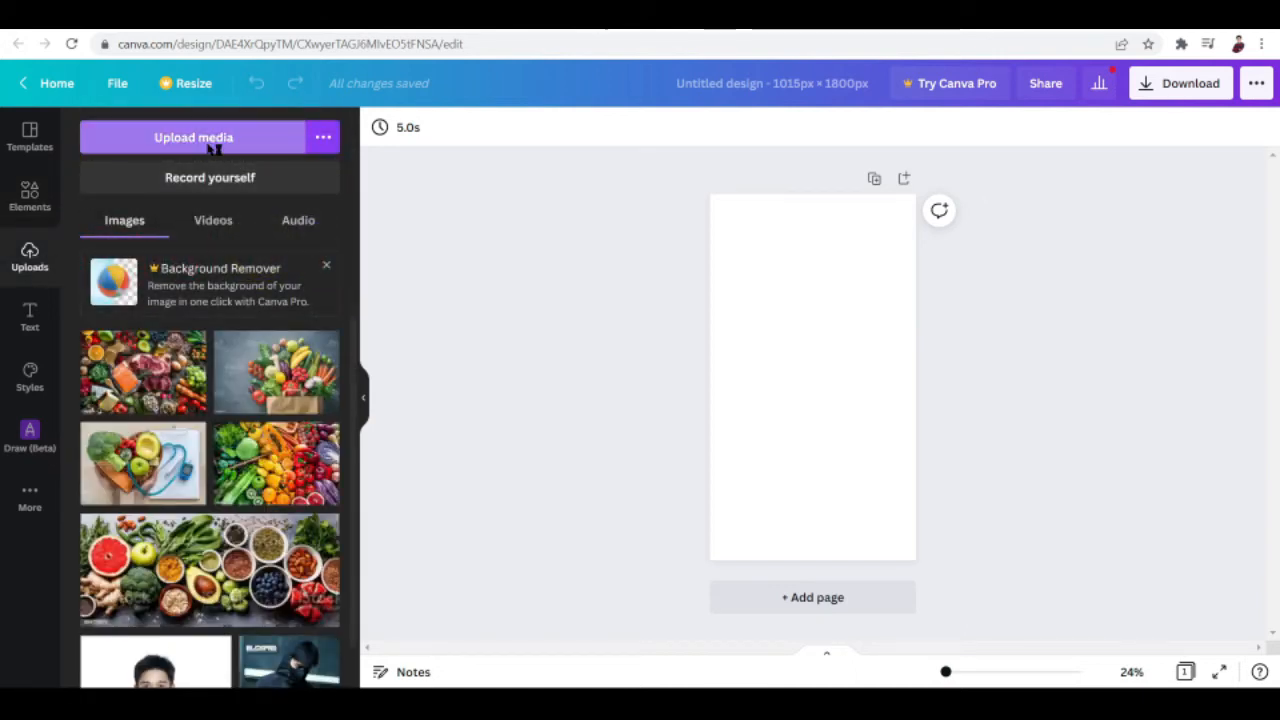
# Upload the pastel night sky painting from the Pictures folder
pyautogui.click(193, 137)
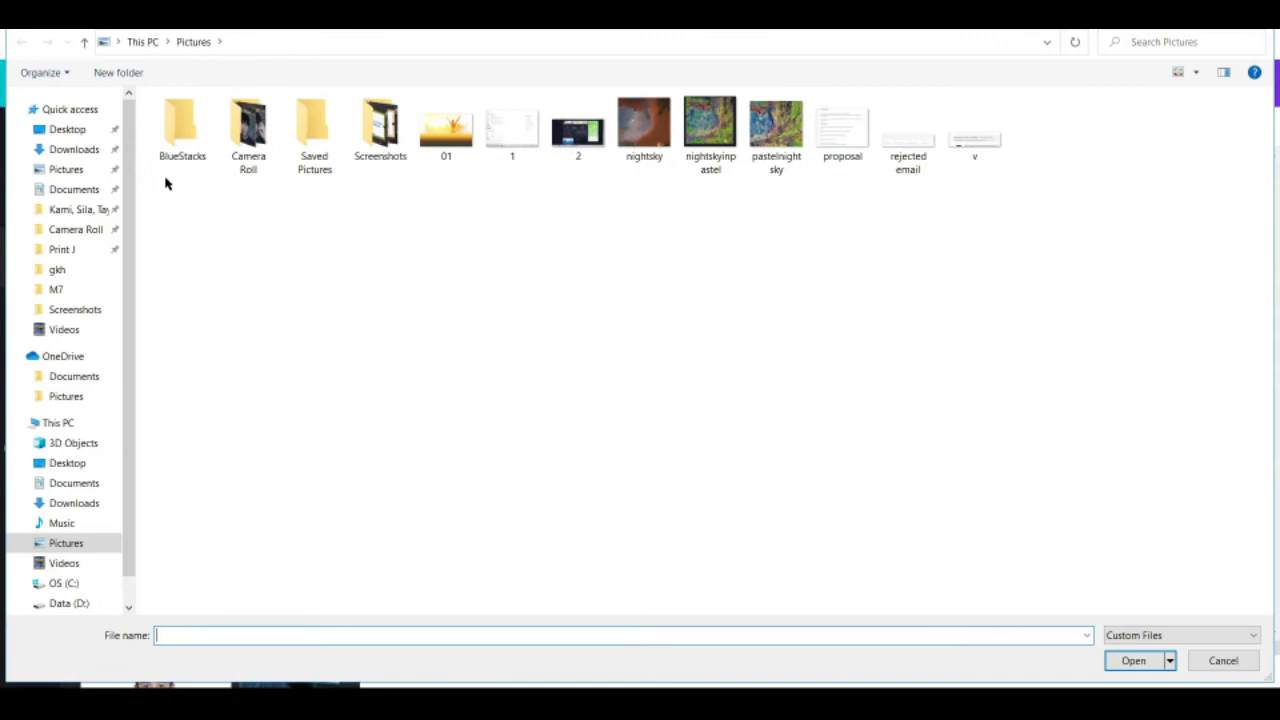
pyautogui.click(776, 124)
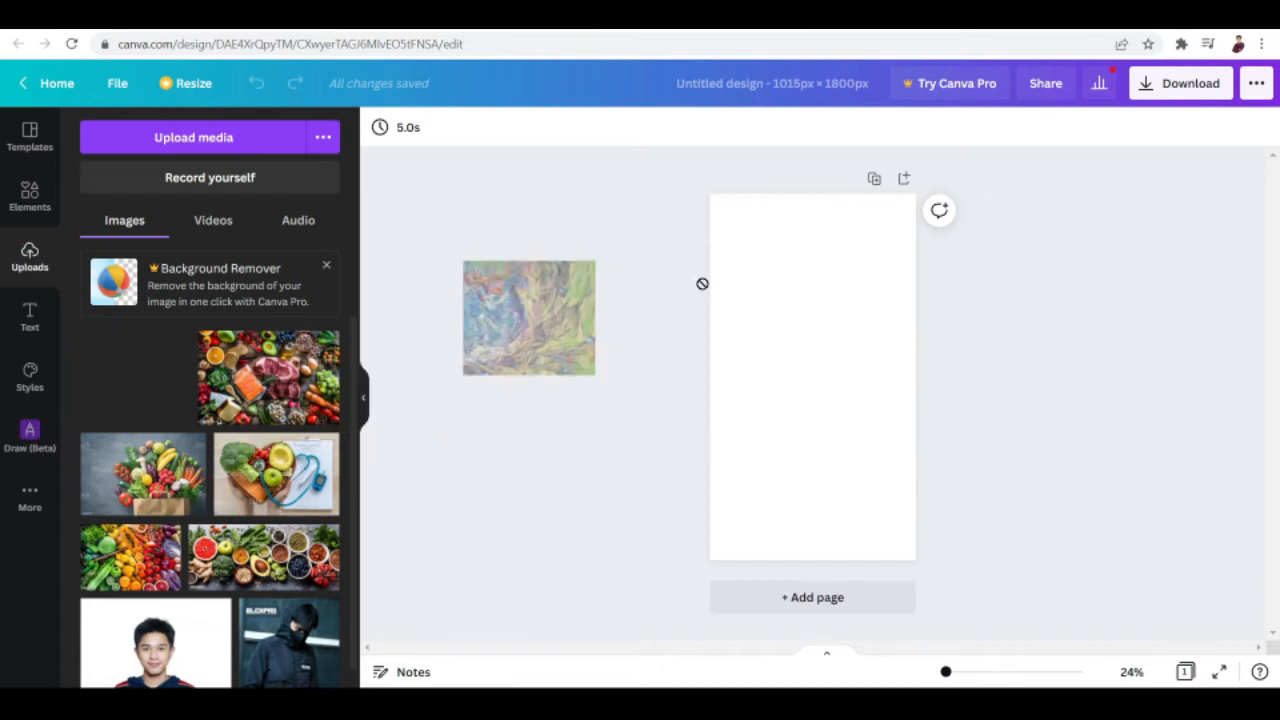
# Place the pastel sky painting on the page and resize it across the full top width
pyautogui.moveTo(528, 317); pyautogui.dragTo(796, 291)
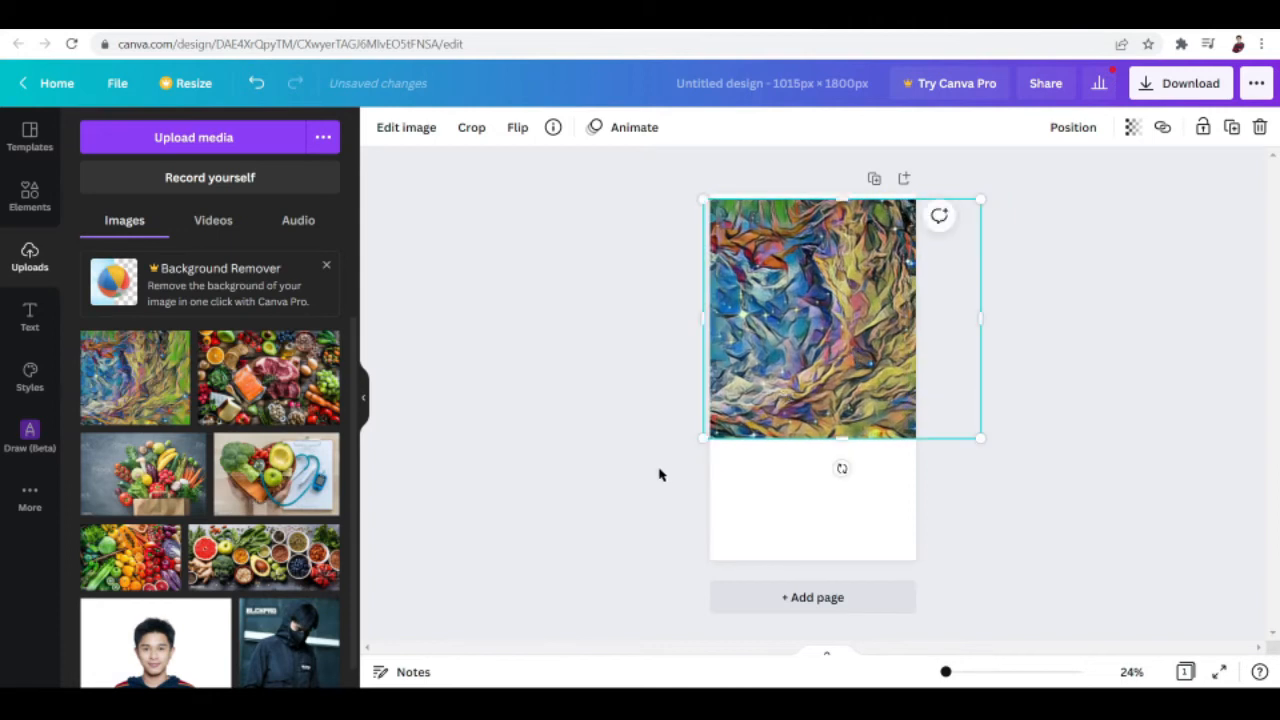
pyautogui.moveTo(705, 200); pyautogui.dragTo(685, 180)
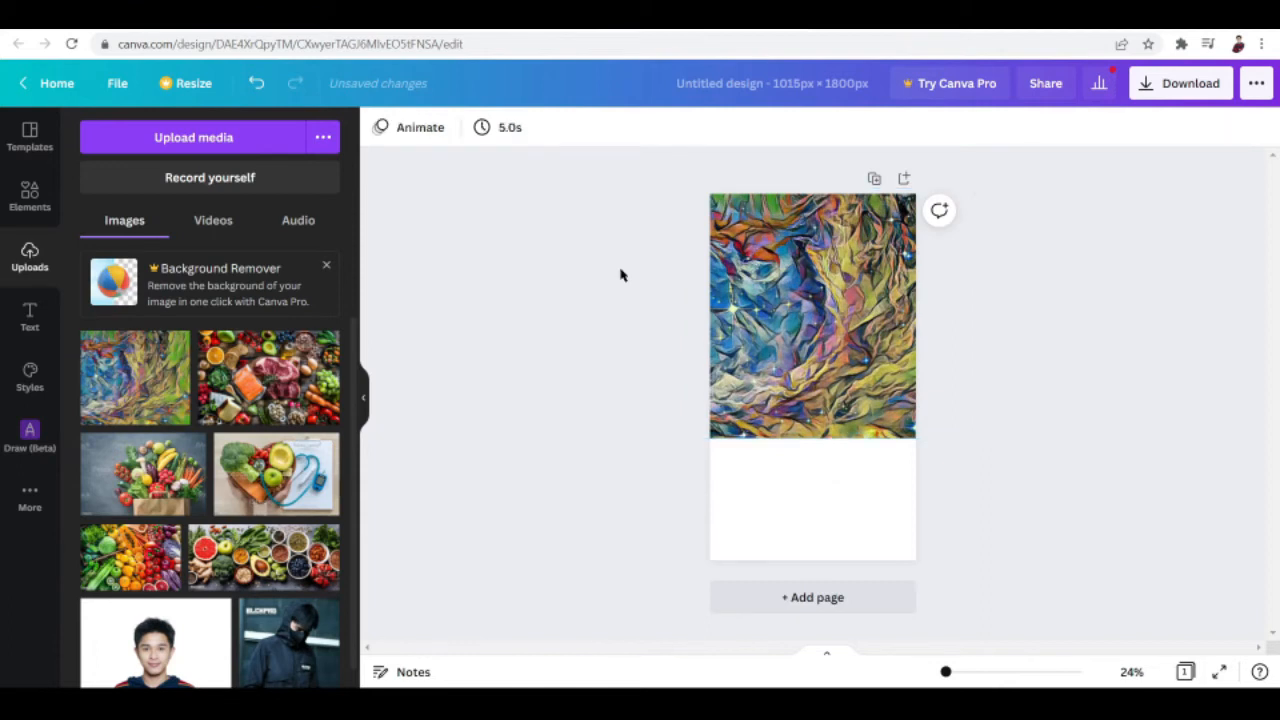
pyautogui.moveTo(1113, 395)
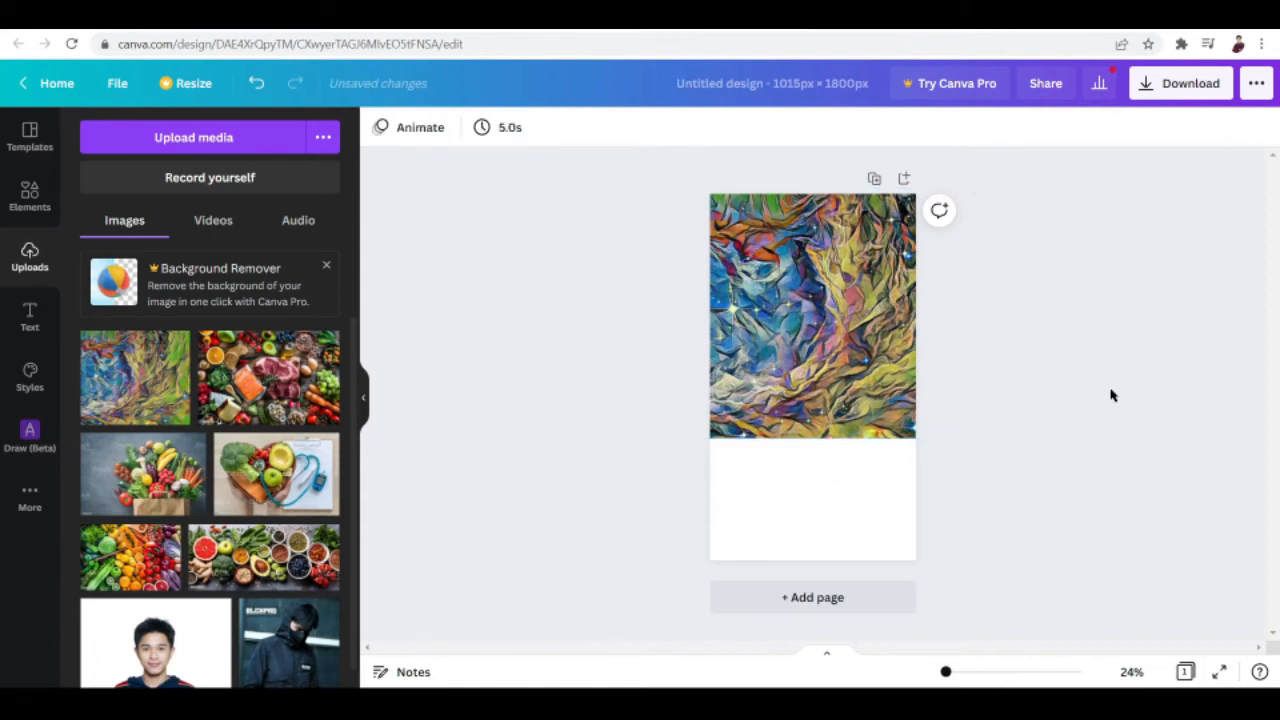
pyautogui.click(812, 525)
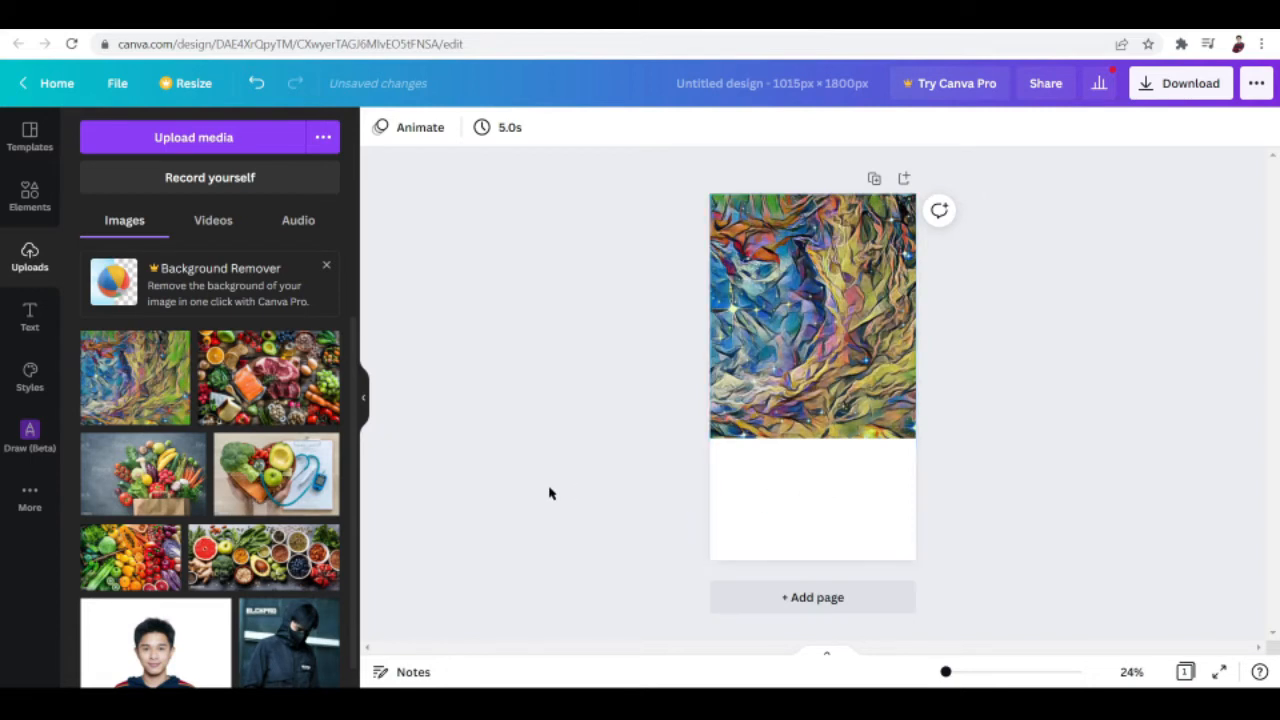
pyautogui.moveTo(29, 197)
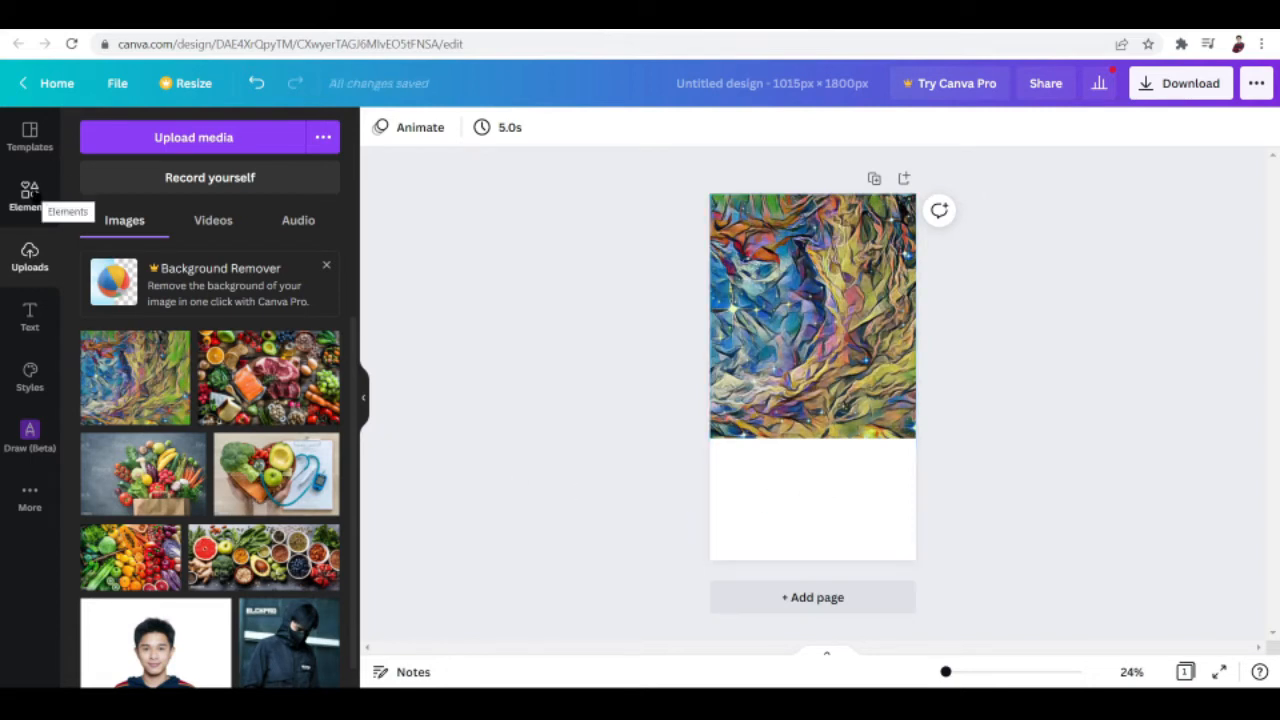
# Search the Elements library for 'Rectangle'
pyautogui.click(29, 195)
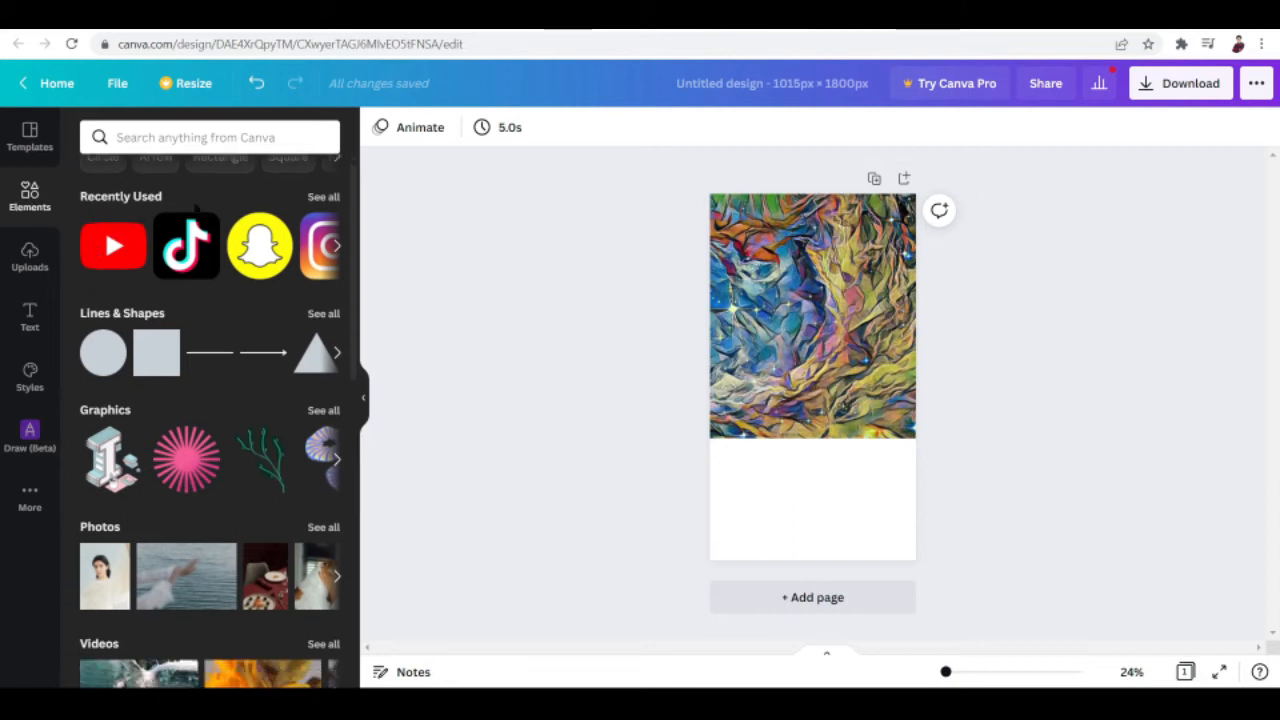
pyautogui.write('Rectangle')
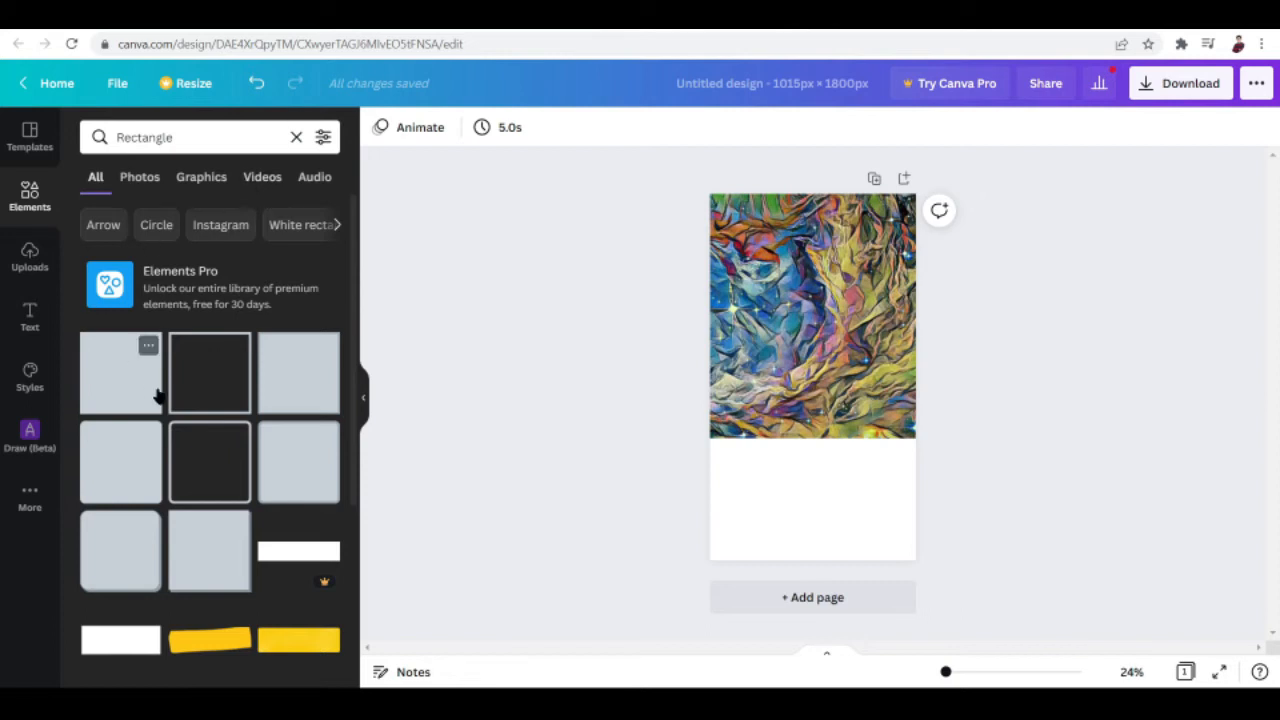
pyautogui.moveTo(255, 389)
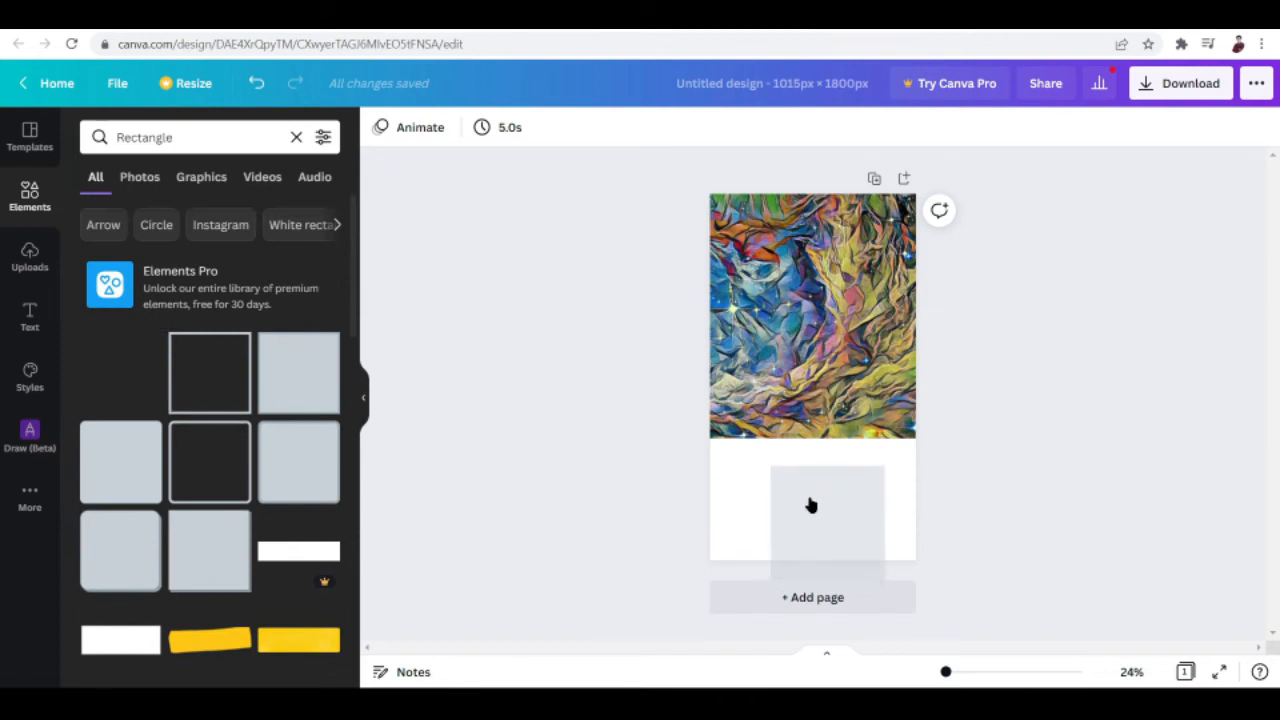
# Add a grey rectangle under the painting, stretched to the page edges, and open its options
pyautogui.click(812, 505)
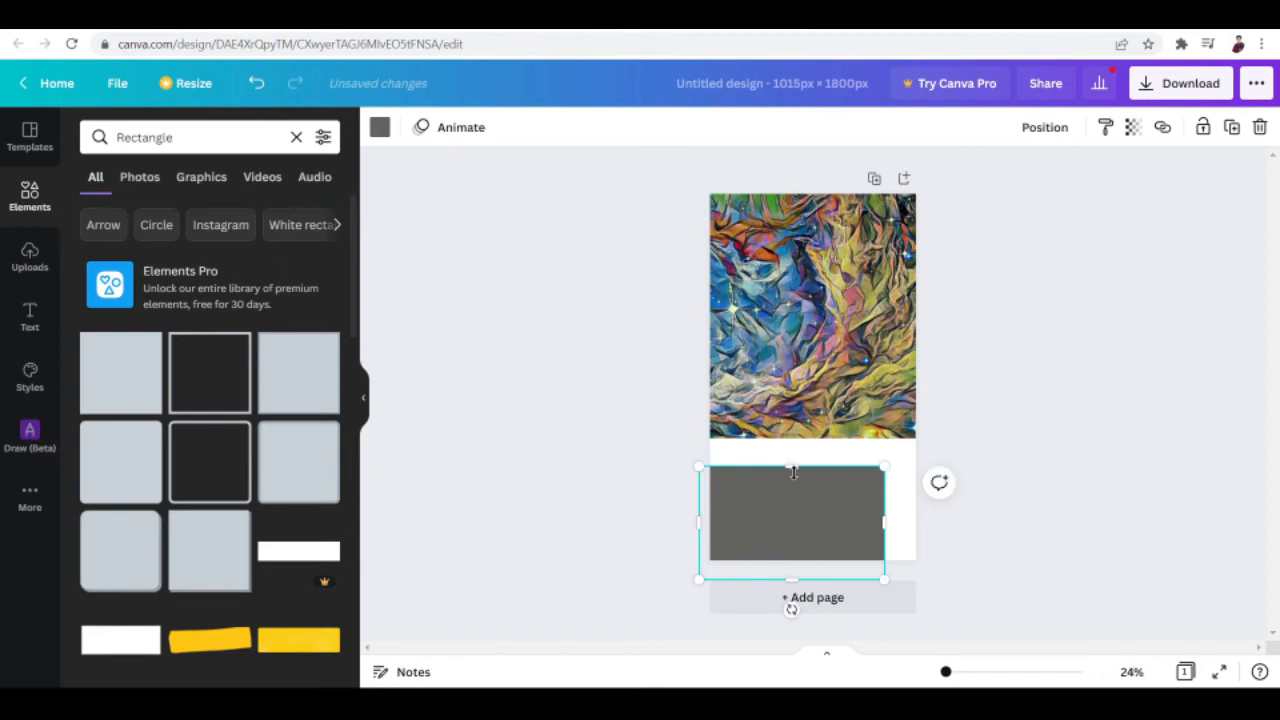
pyautogui.moveTo(793, 470); pyautogui.dragTo(793, 440)
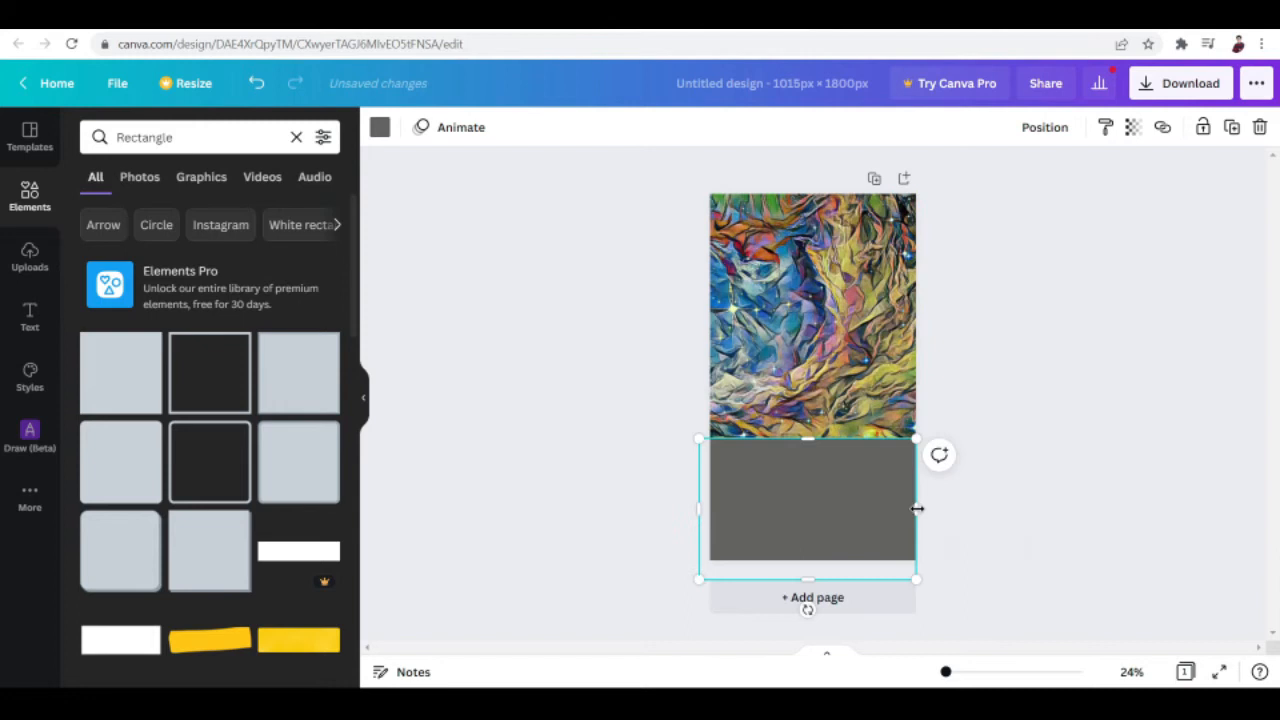
pyautogui.moveTo(916, 509); pyautogui.dragTo(920, 506)
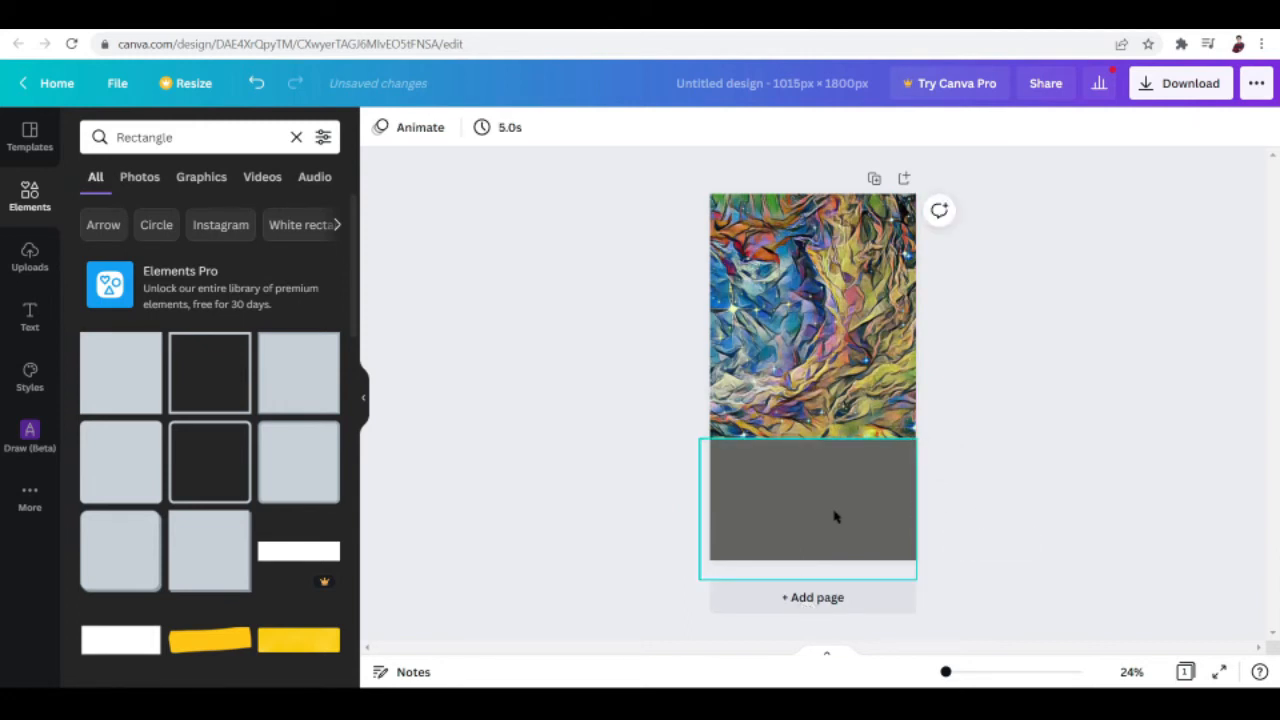
pyautogui.click(969, 356)
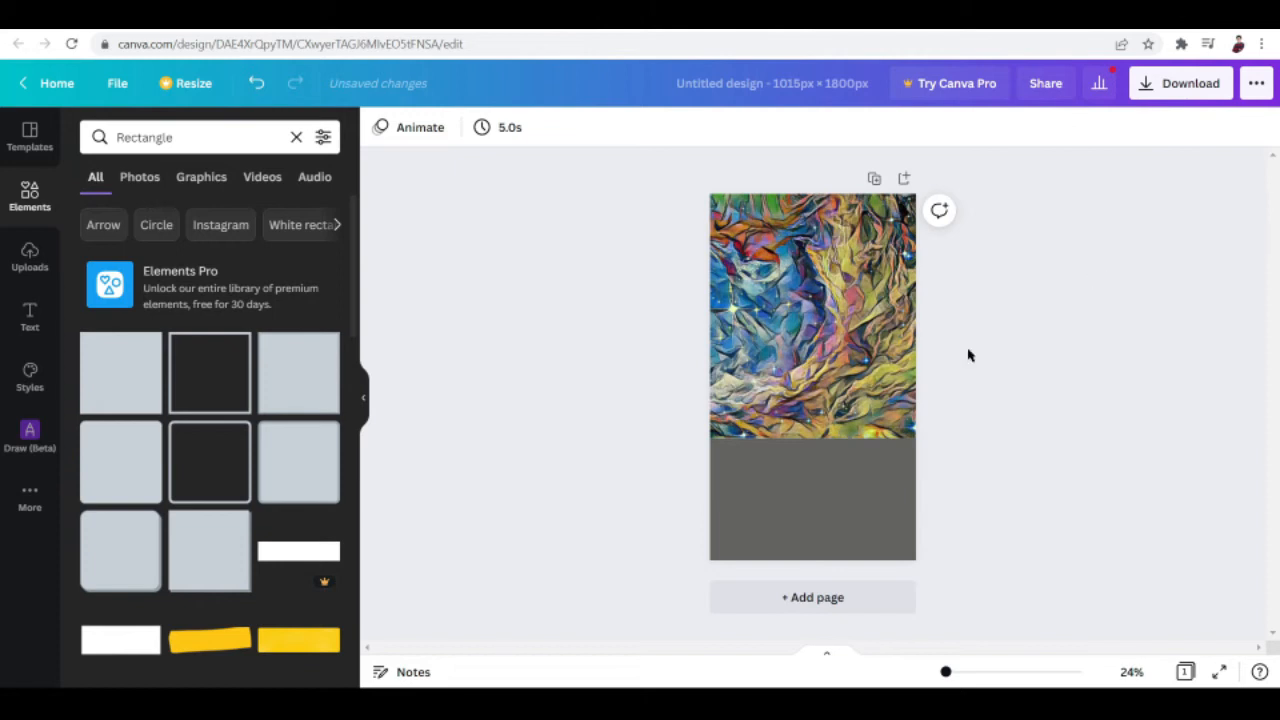
pyautogui.click(810, 500)
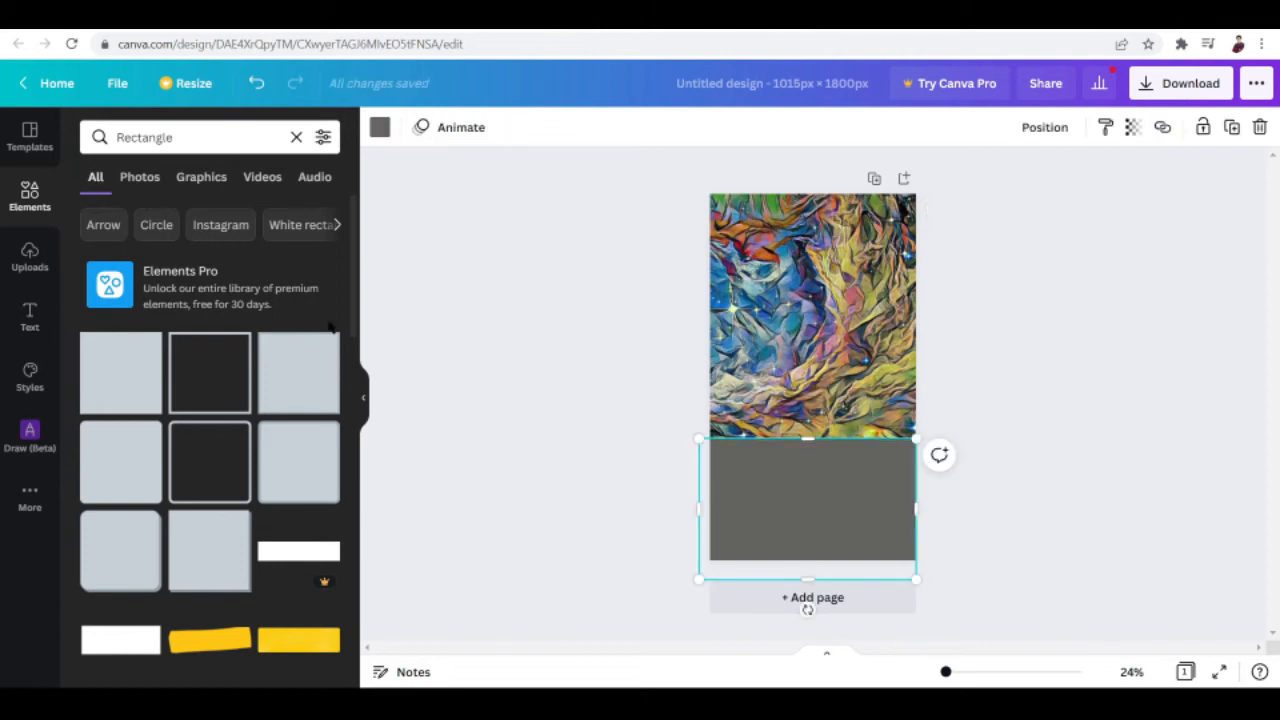
pyautogui.scroll(-3)
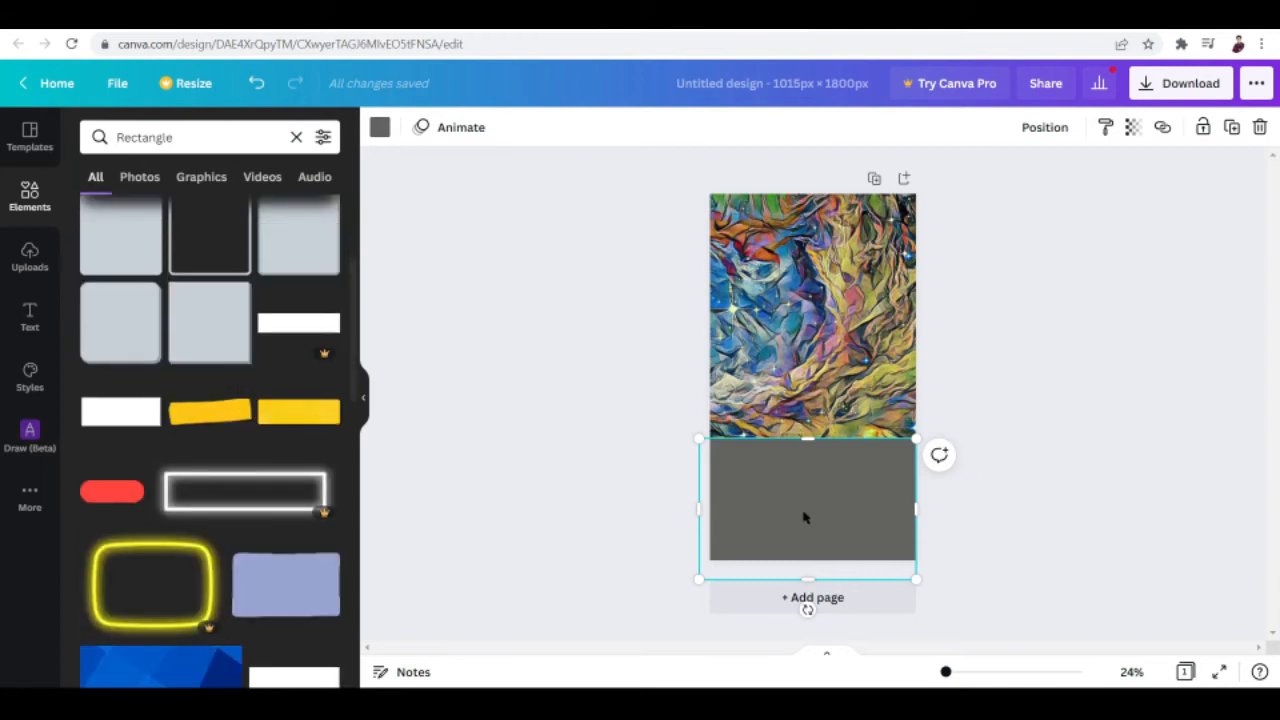
pyautogui.rightClick(810, 500)
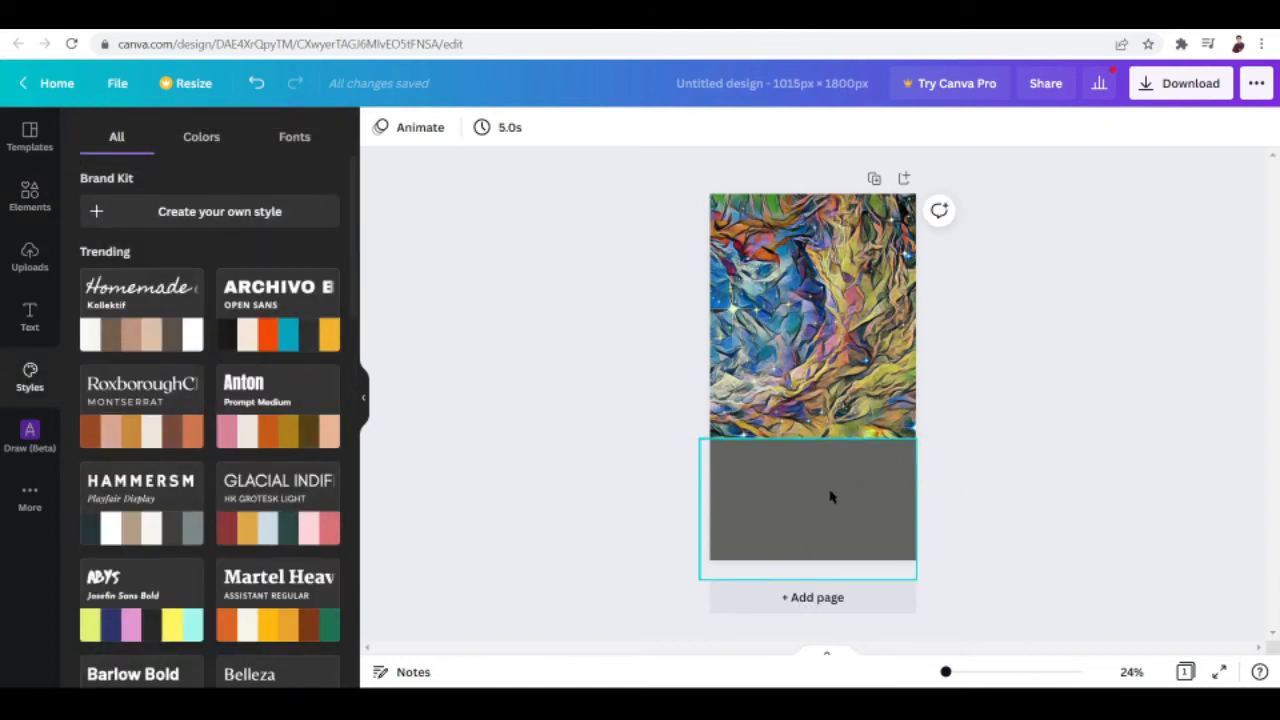
# Recolour the lower rectangle to black through Styles > Colors, then deselect it
pyautogui.click(810, 500)
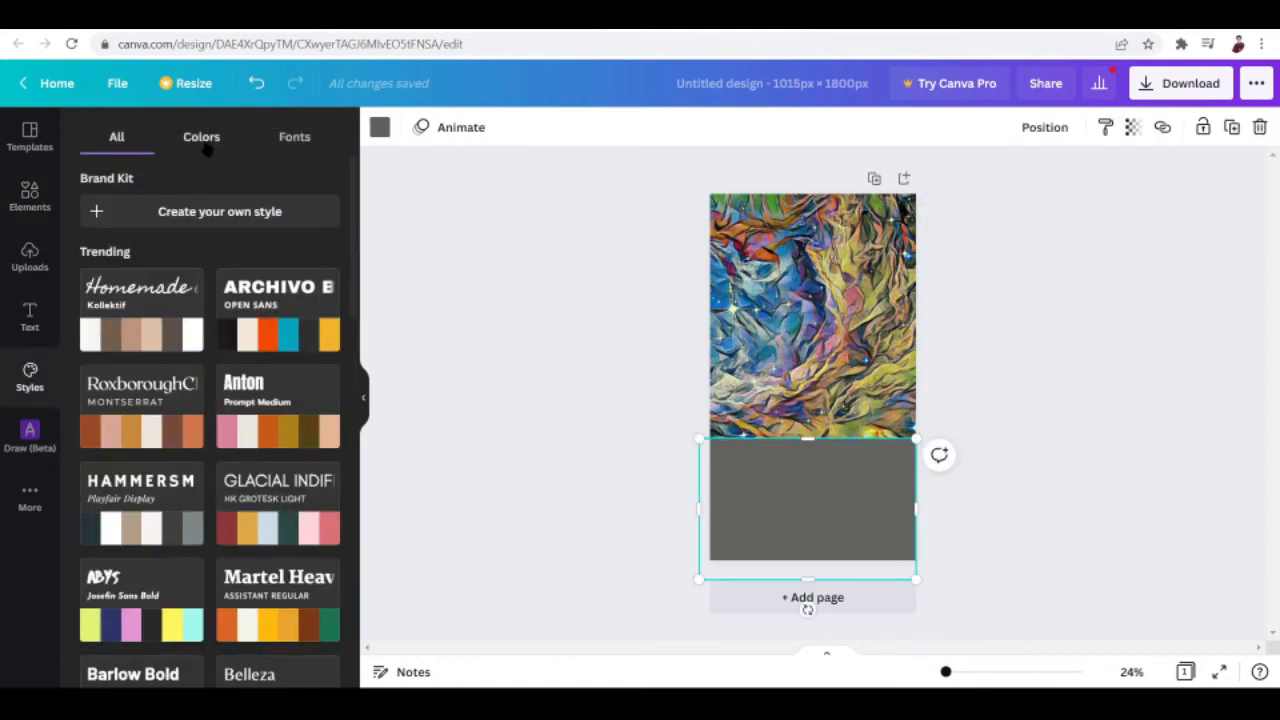
pyautogui.click(201, 137)
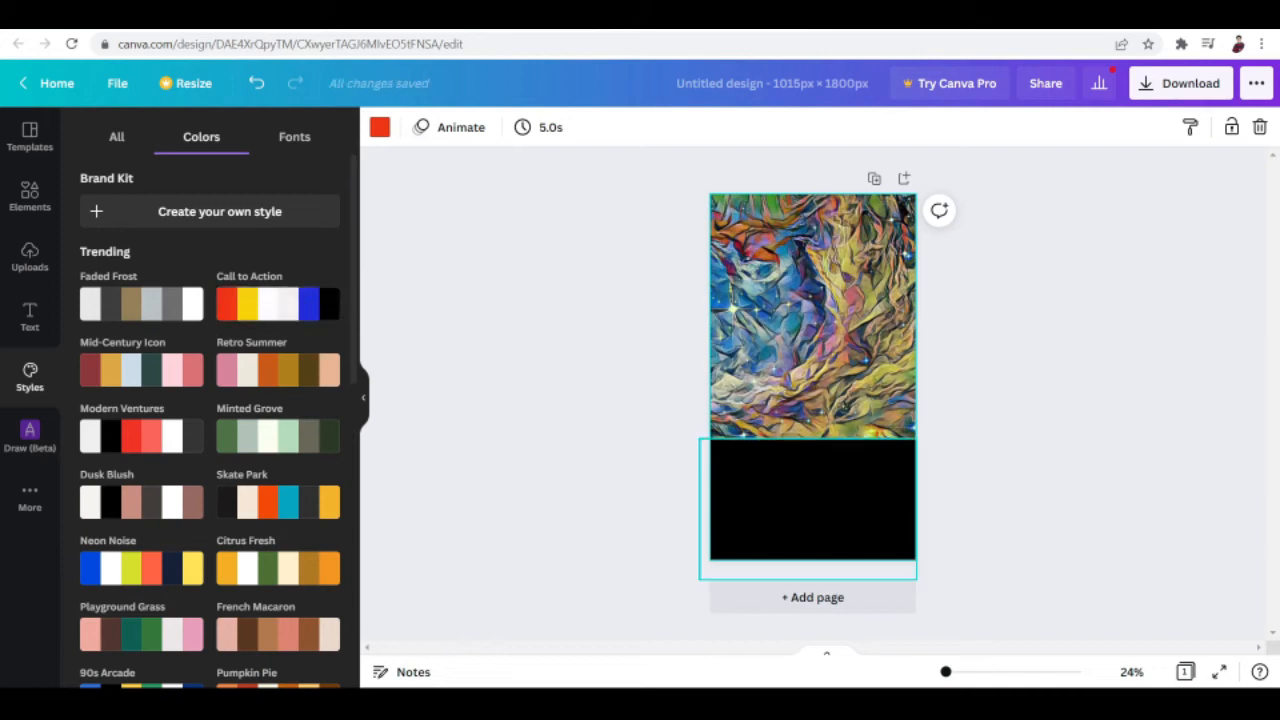
pyautogui.click(810, 315)
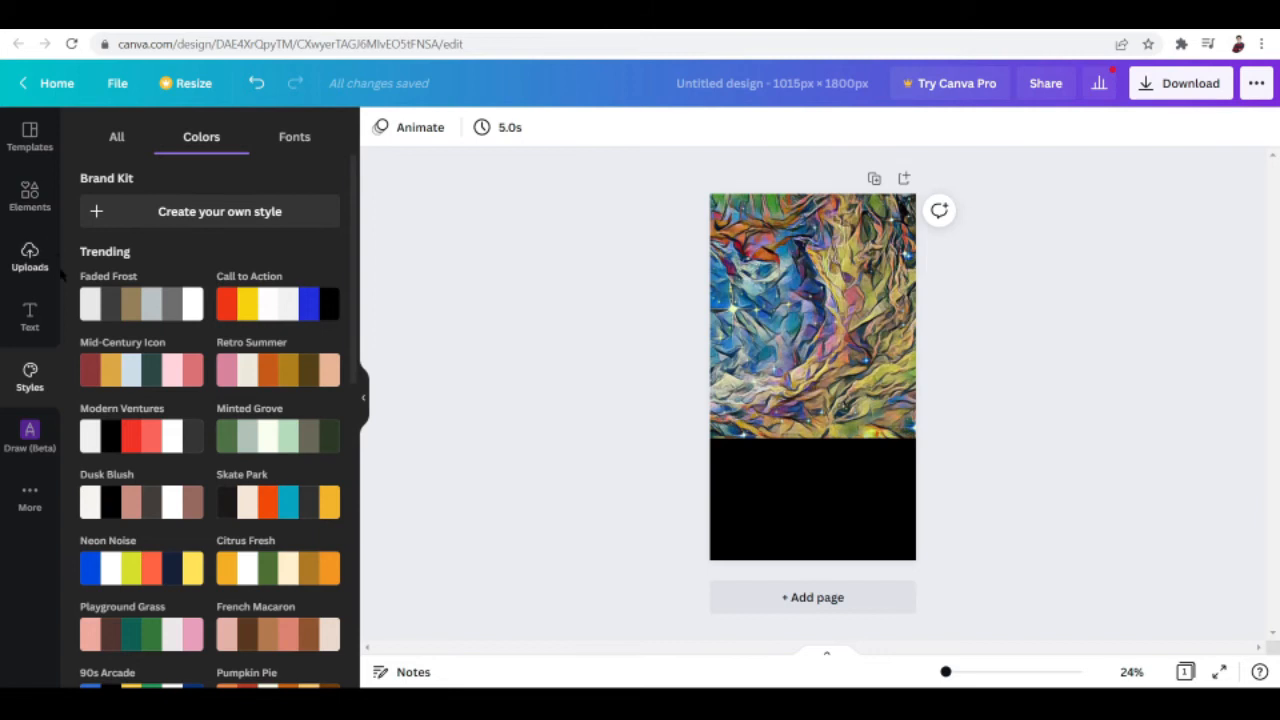
# Add a heading and type the 'Ethereal Sky' title
pyautogui.click(29, 317)
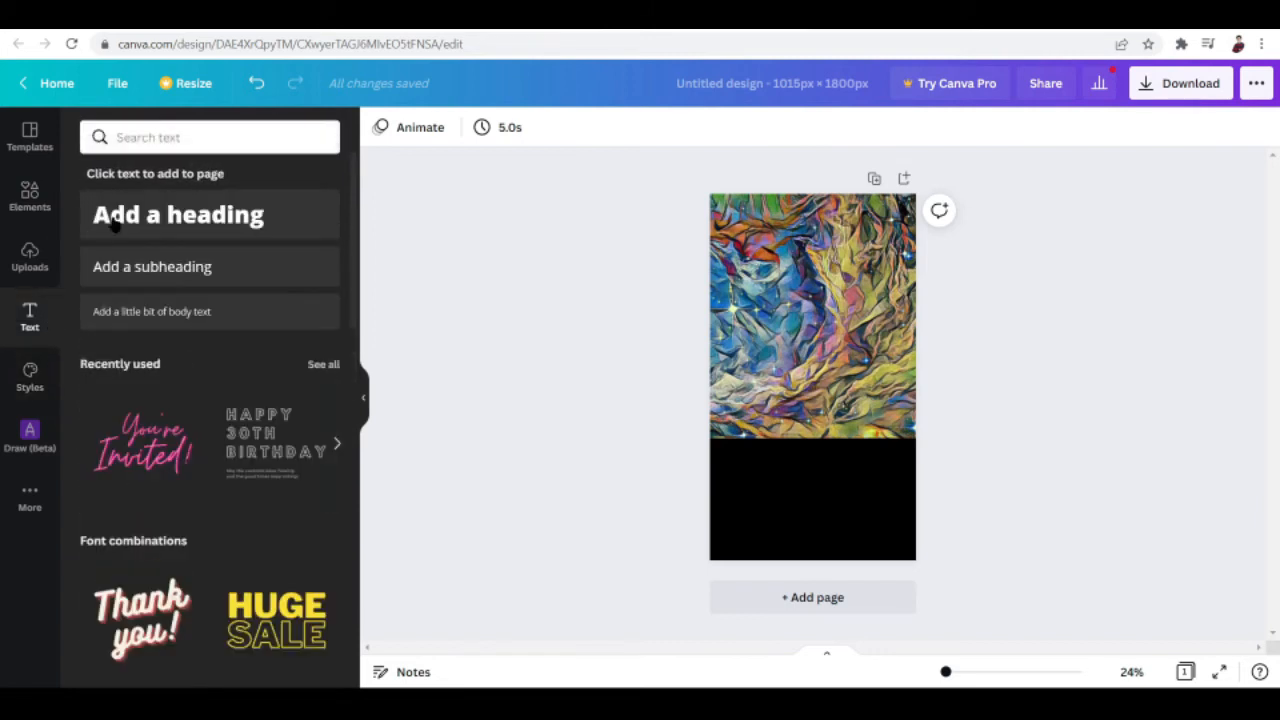
pyautogui.click(178, 214)
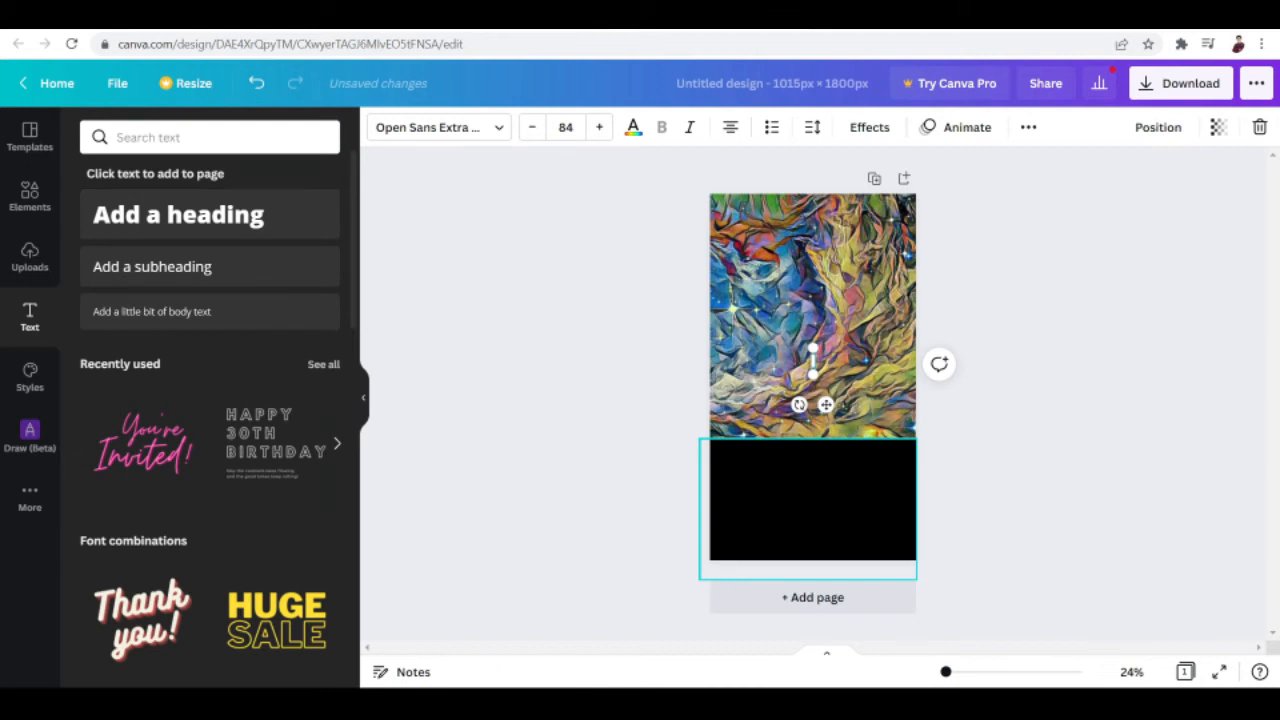
pyautogui.write('Ethereal Sky')
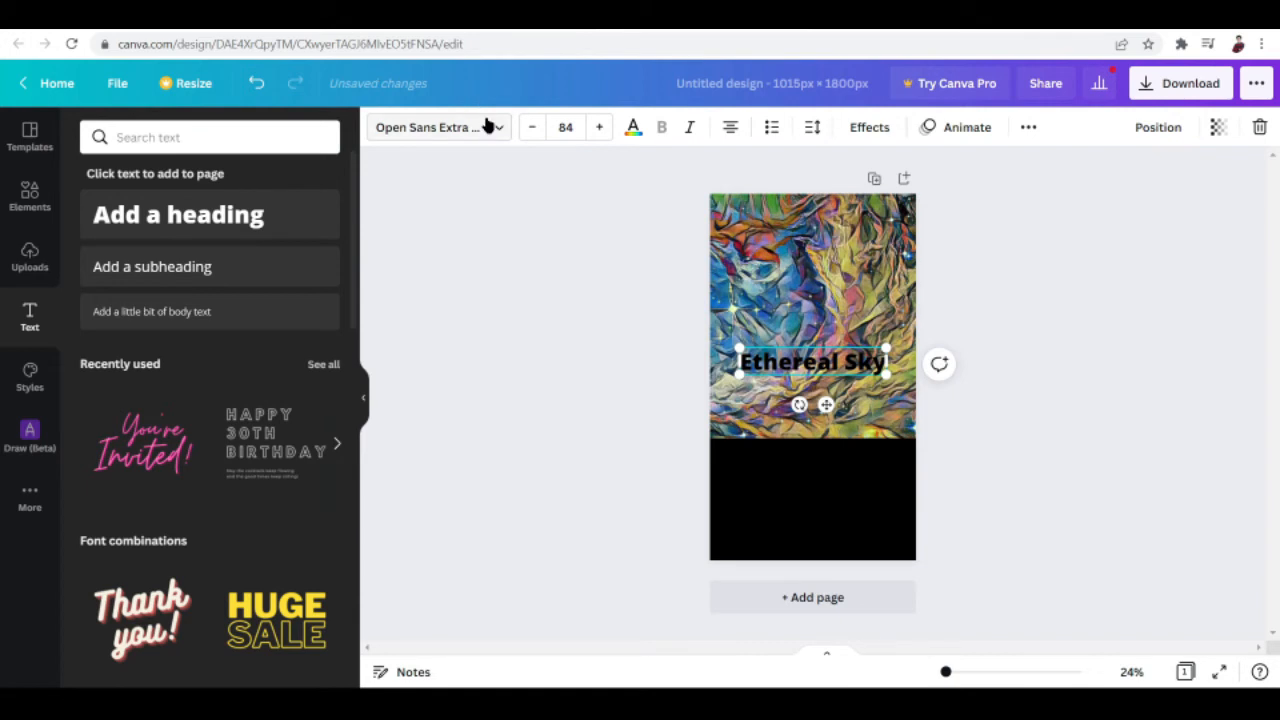
# Set the title to Anton font in white and move it onto the black panel
pyautogui.click(435, 127)
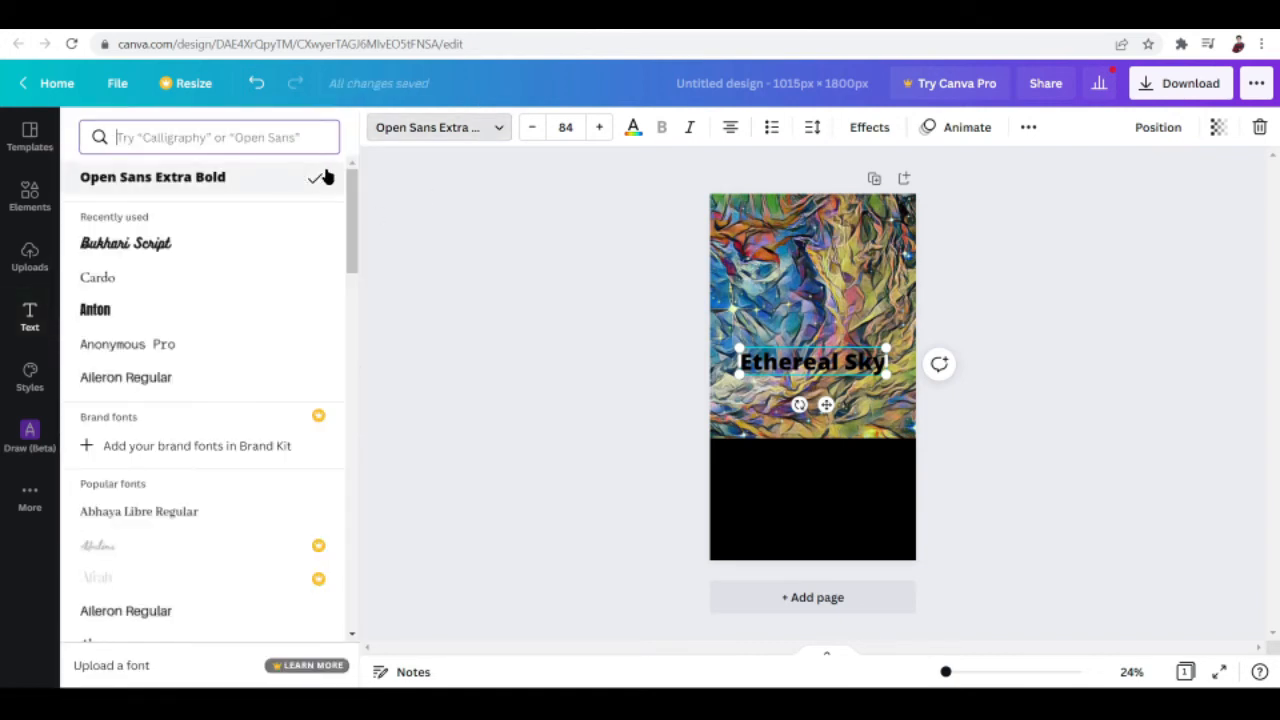
pyautogui.moveTo(127, 309)
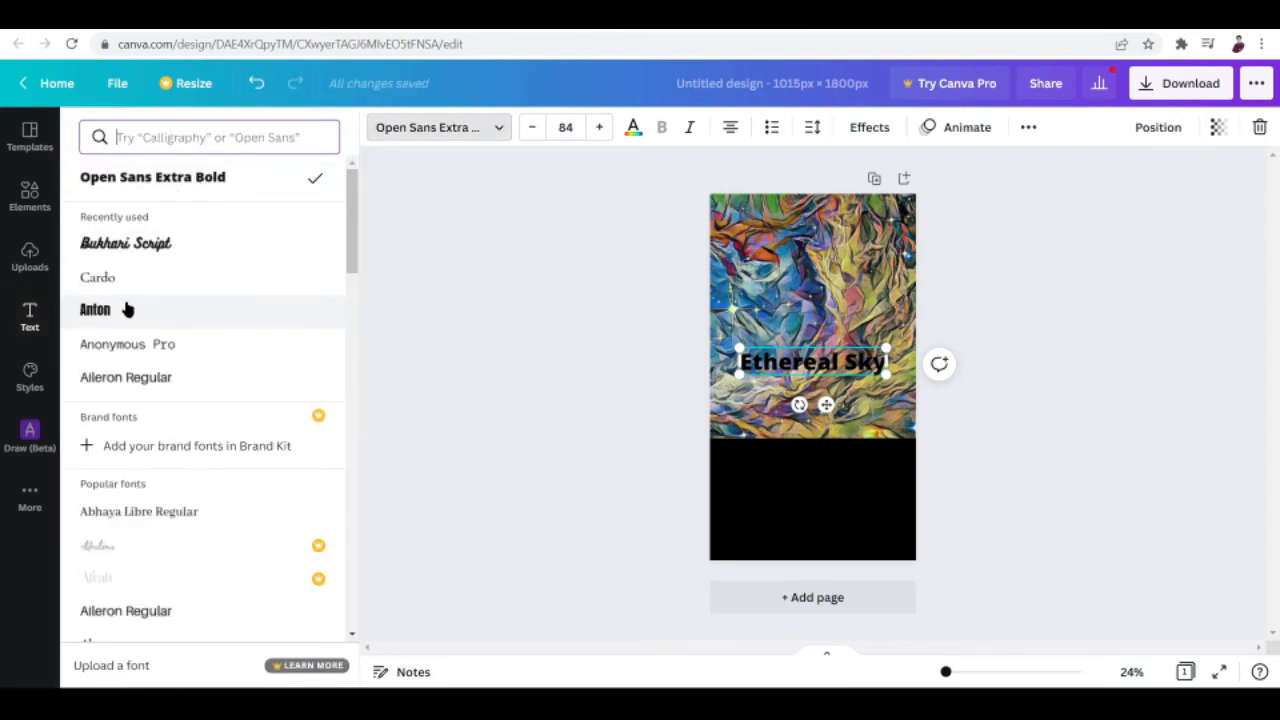
pyautogui.click(95, 309)
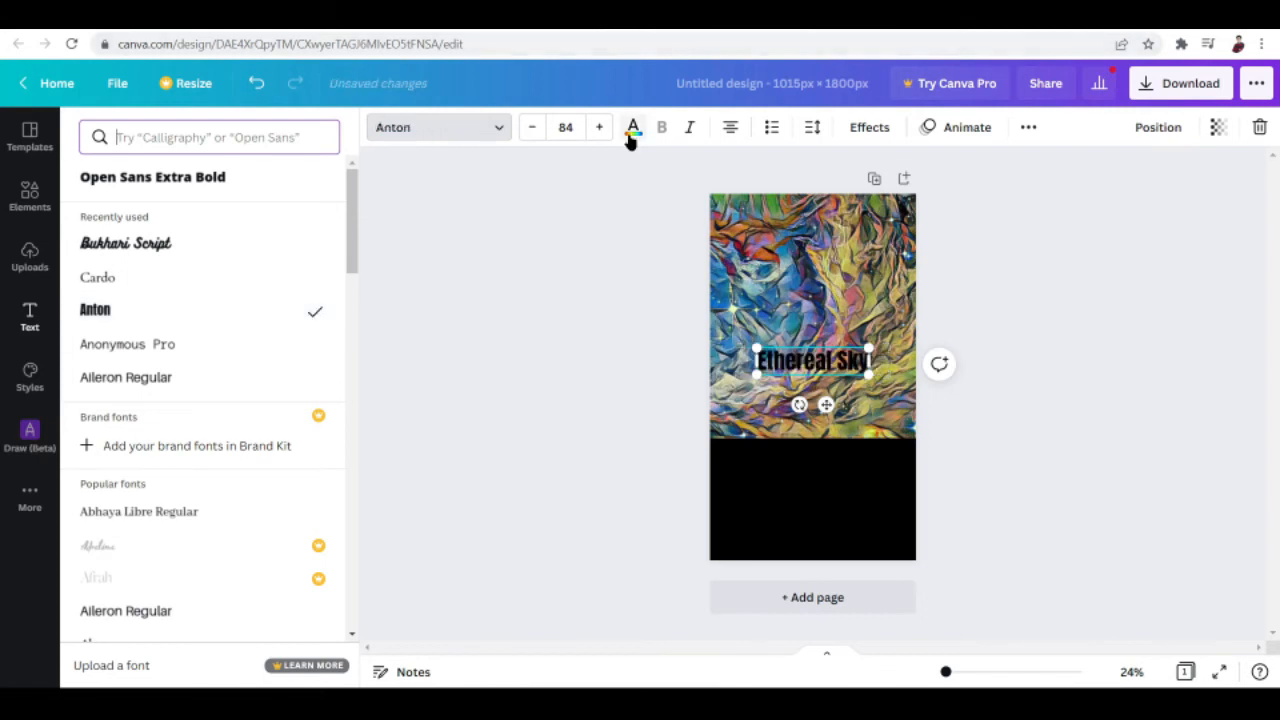
pyautogui.click(632, 127)
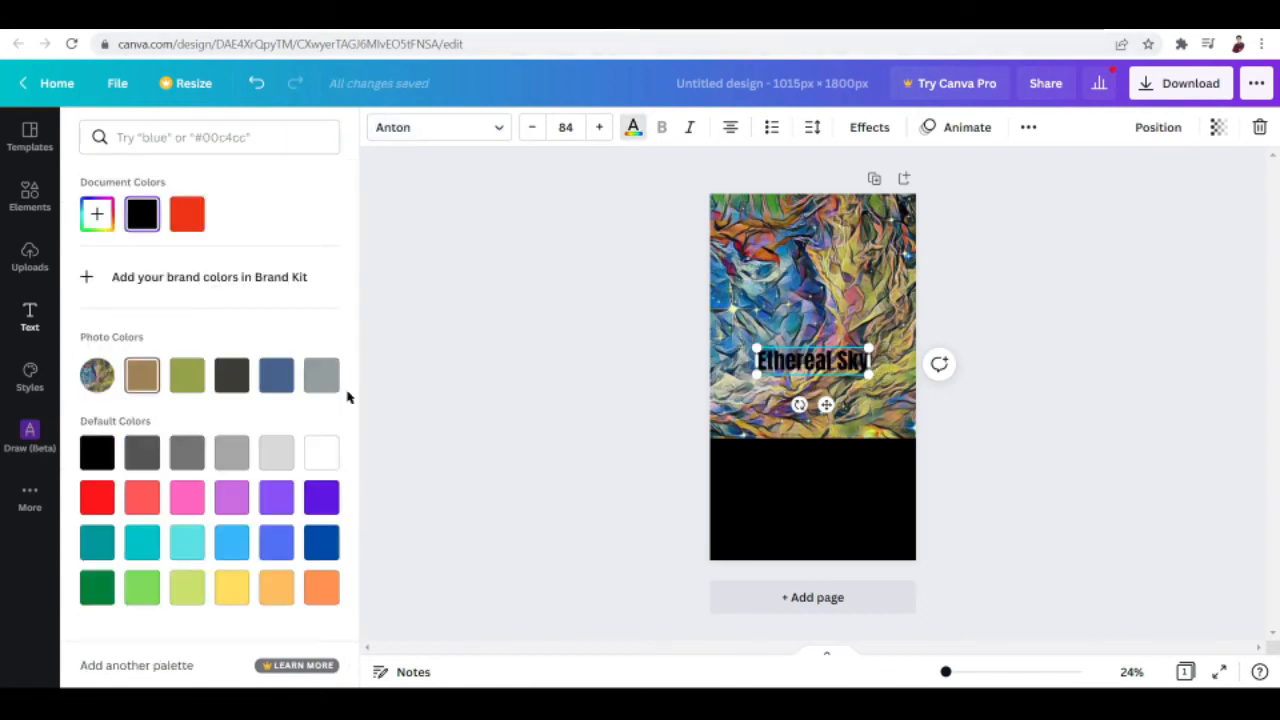
pyautogui.click(321, 452)
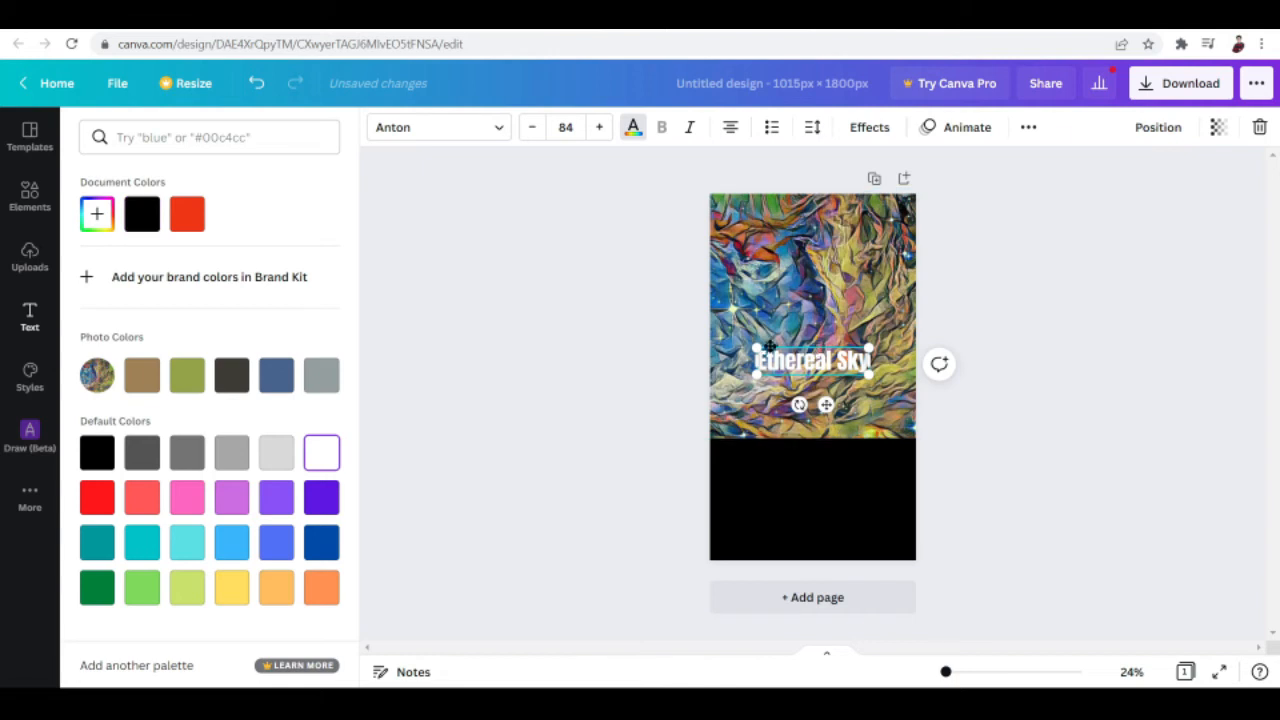
pyautogui.moveTo(812, 360); pyautogui.dragTo(797, 461)
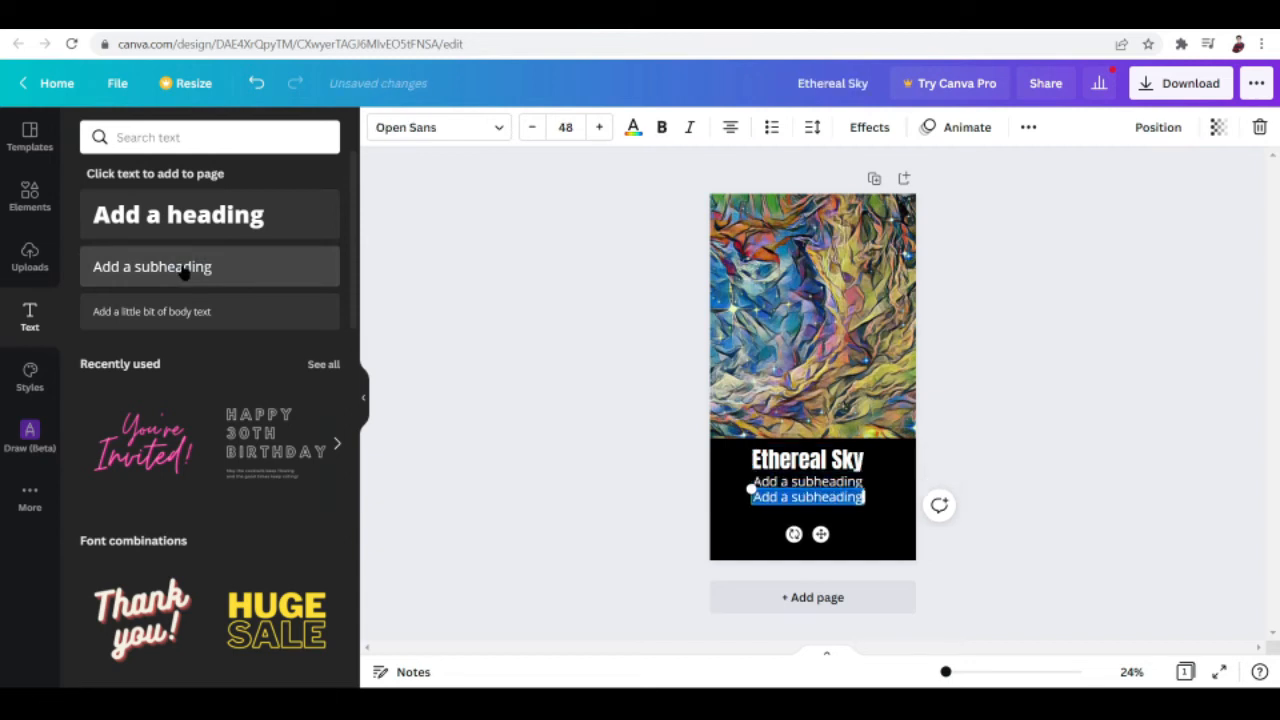
# Add the subheading lines 'An original NFt creation.' and 'COMING OUT SOON!' below the title
pyautogui.click(807, 510)
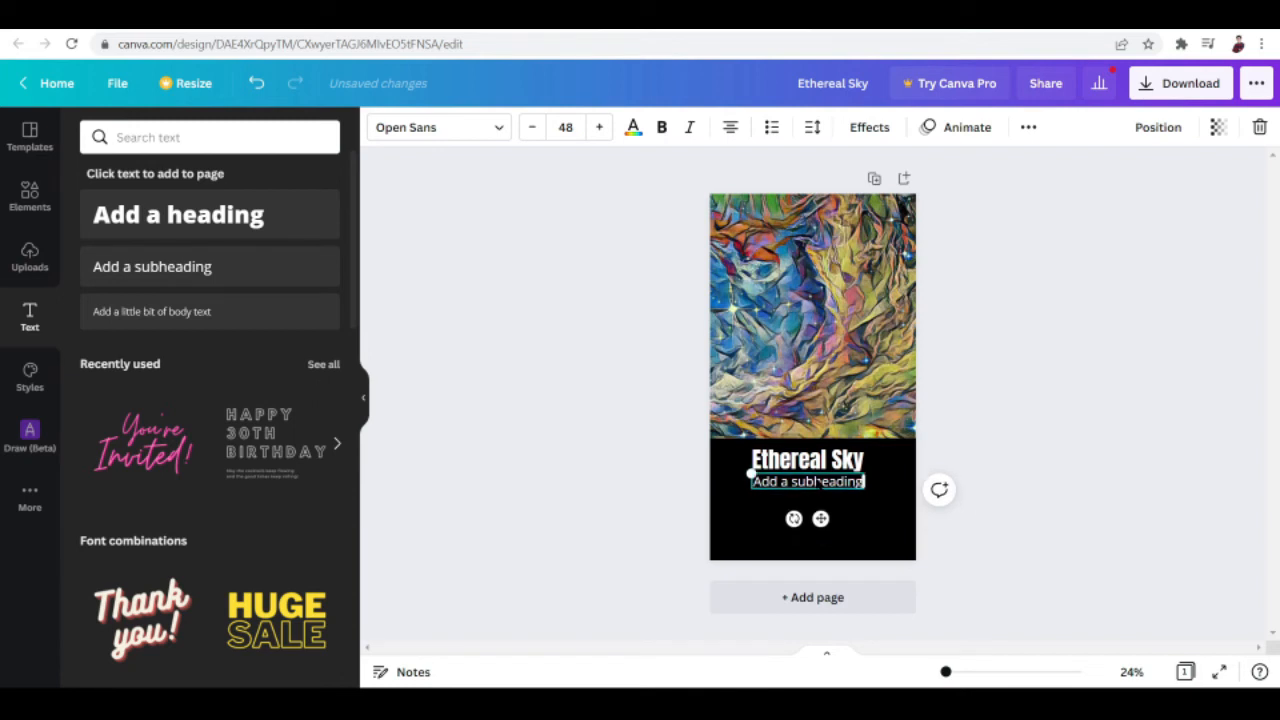
pyautogui.write('heading')
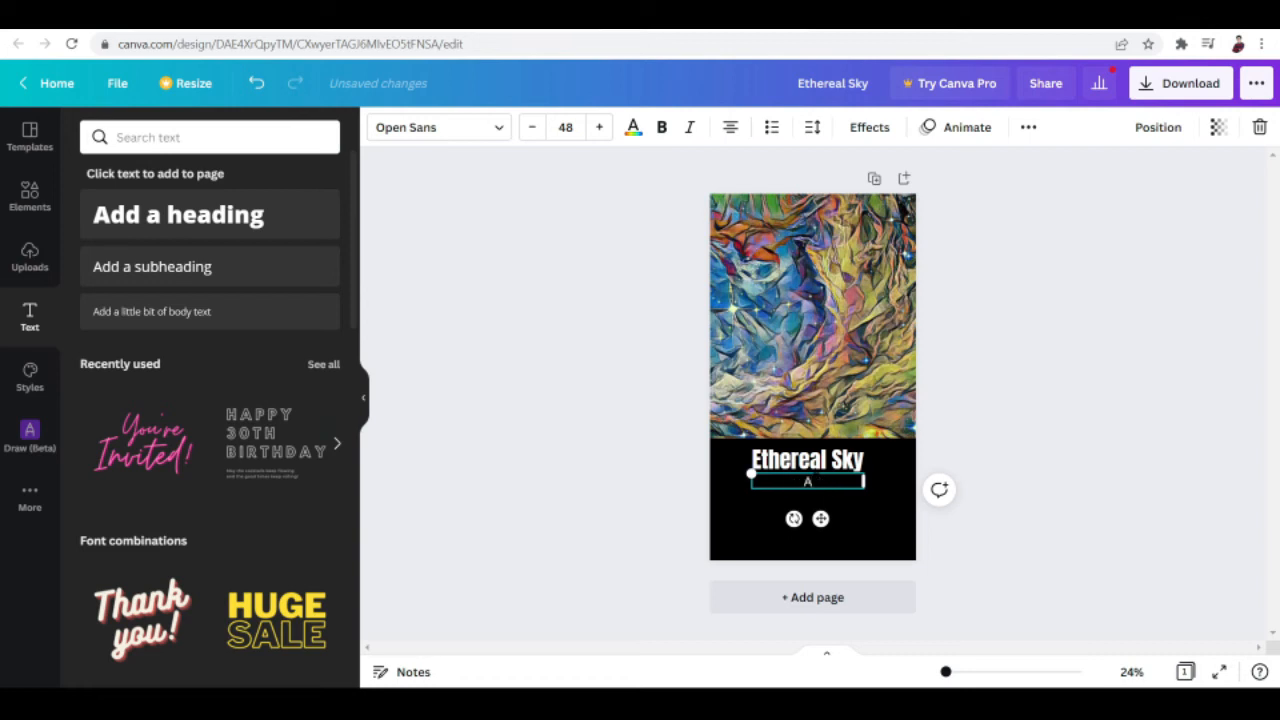
pyautogui.write('c')
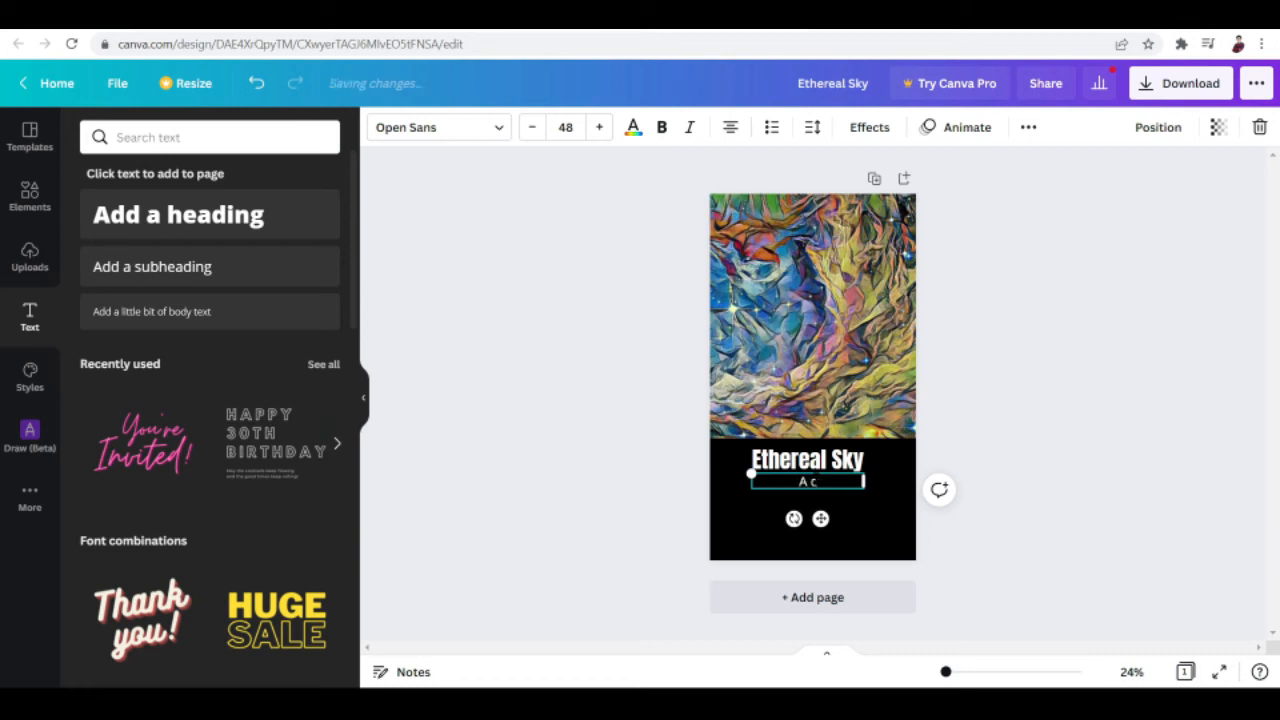
pyautogui.write('An original NFt')
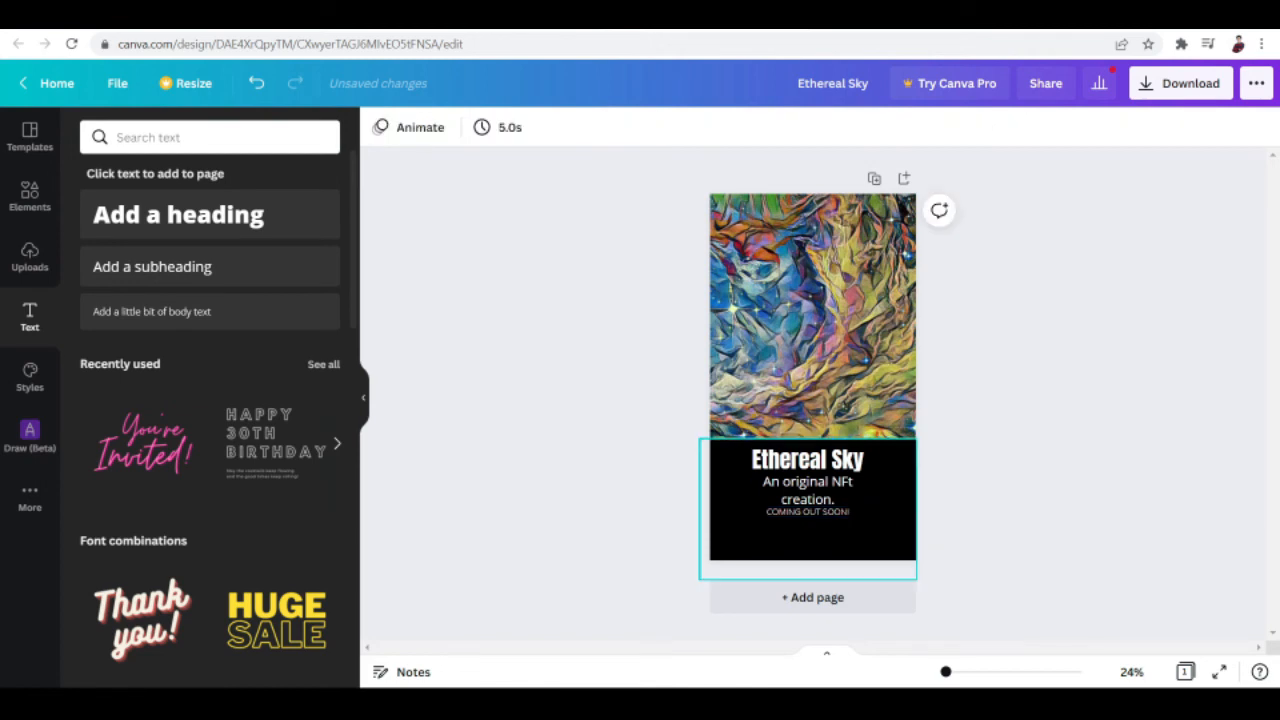
pyautogui.click(787, 459)
pyautogui.write('Rectangle')
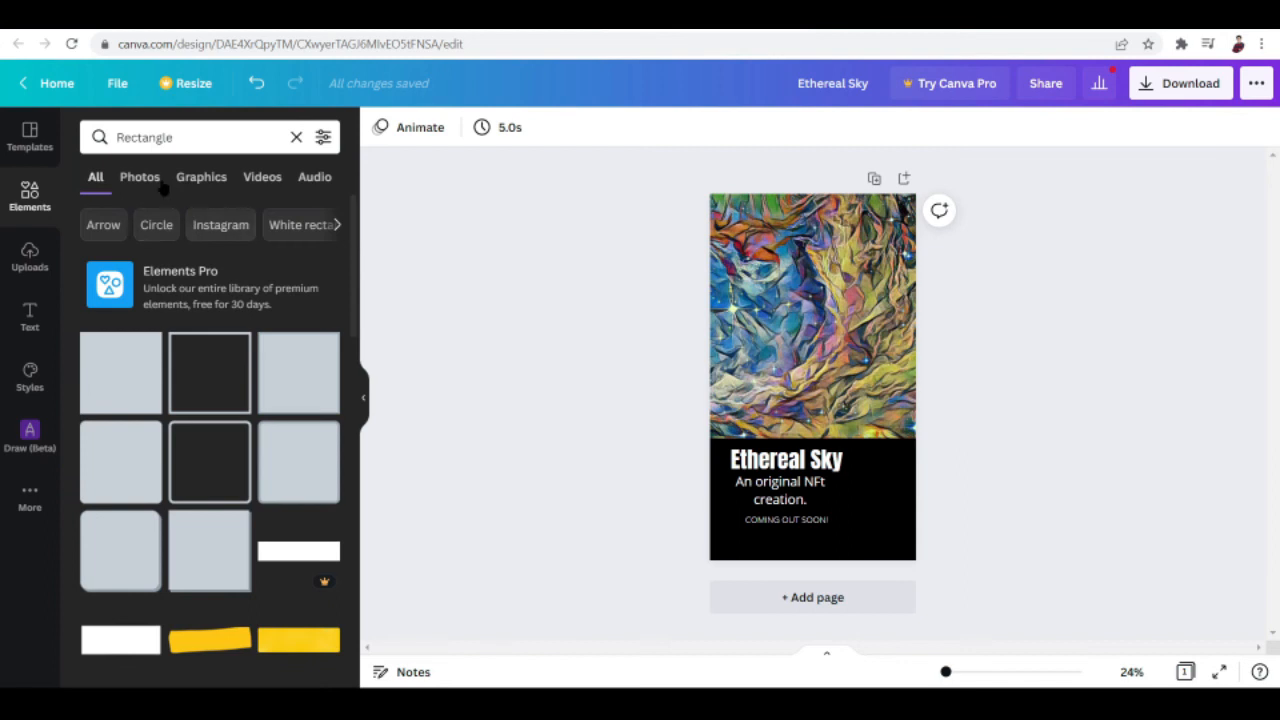
# Place a rounded gray square from the Rectangle results right of the description text
pyautogui.click(139, 177)
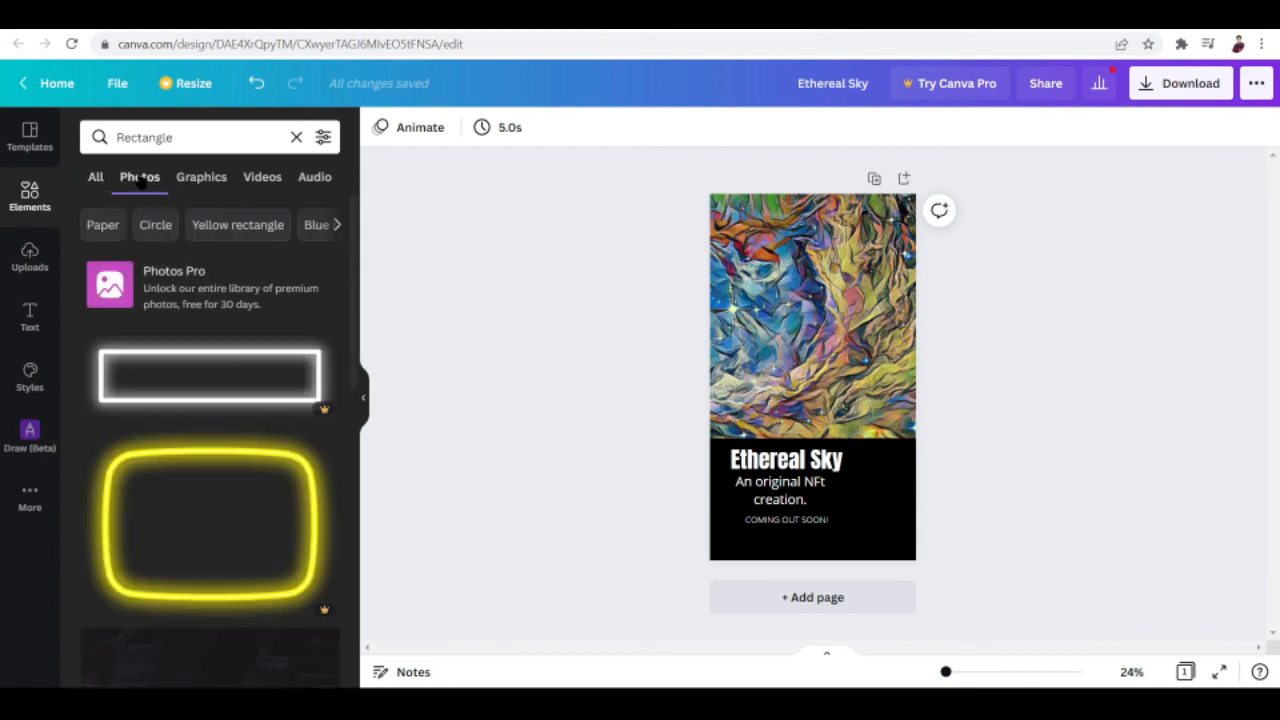
pyautogui.click(95, 177)
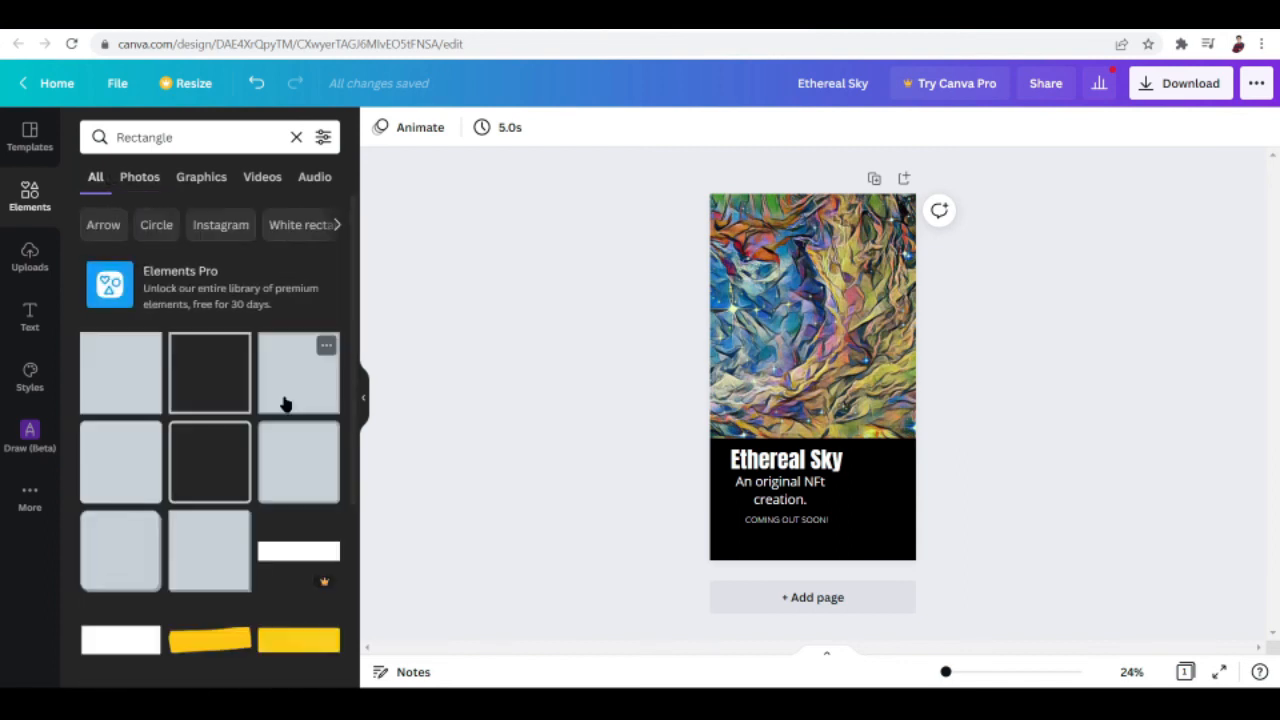
pyautogui.scroll(-3)
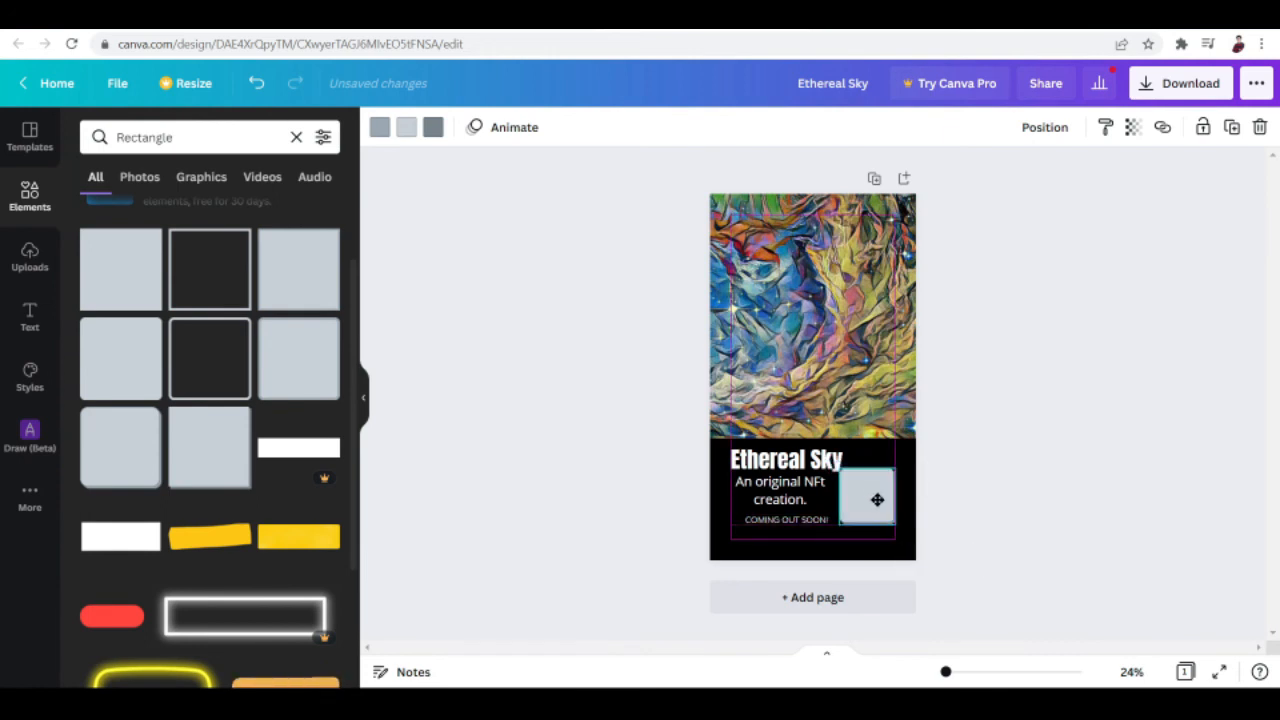
pyautogui.click(876, 499)
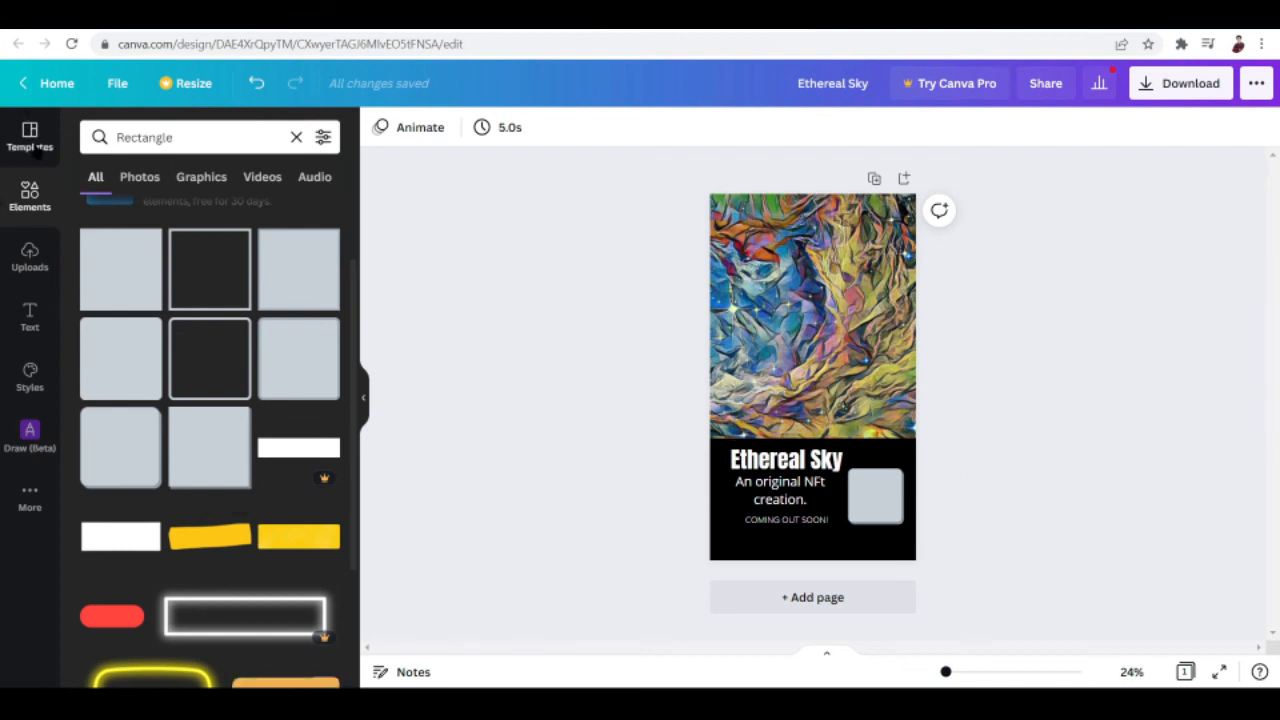
pyautogui.click(29, 255)
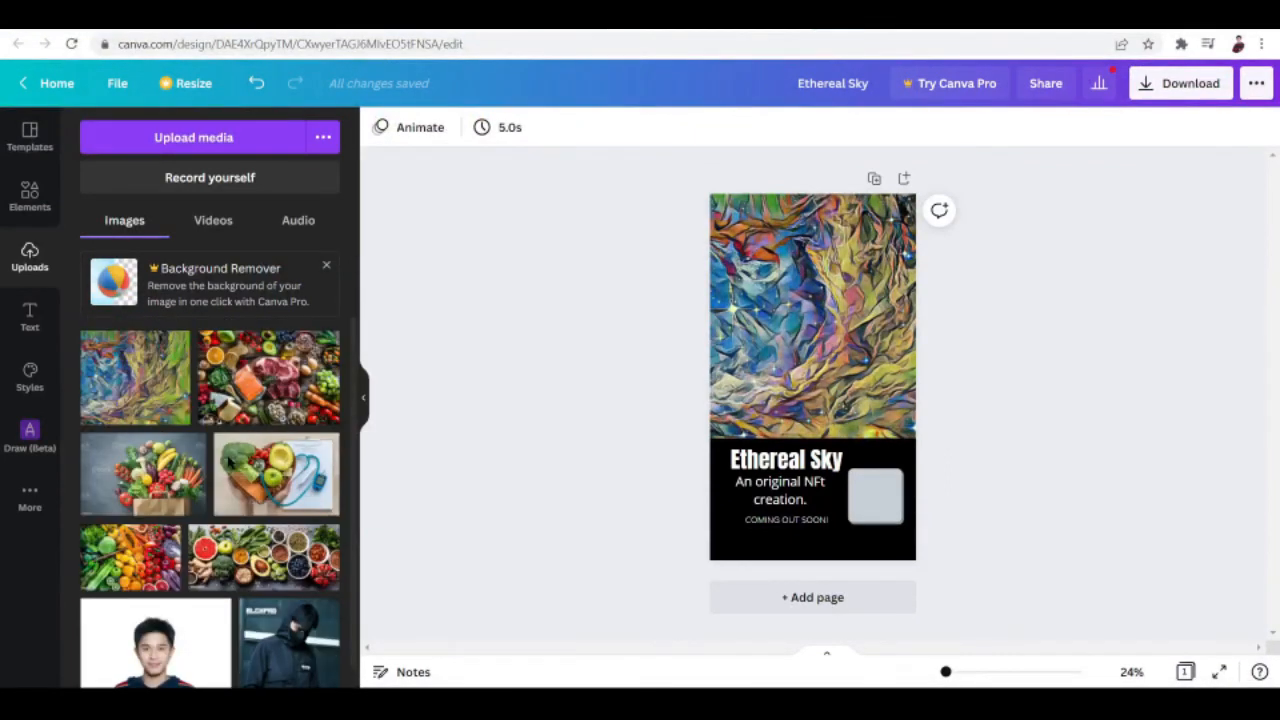
# Drop the uploaded QR code image into the gray square frame
pyautogui.scroll(-3)
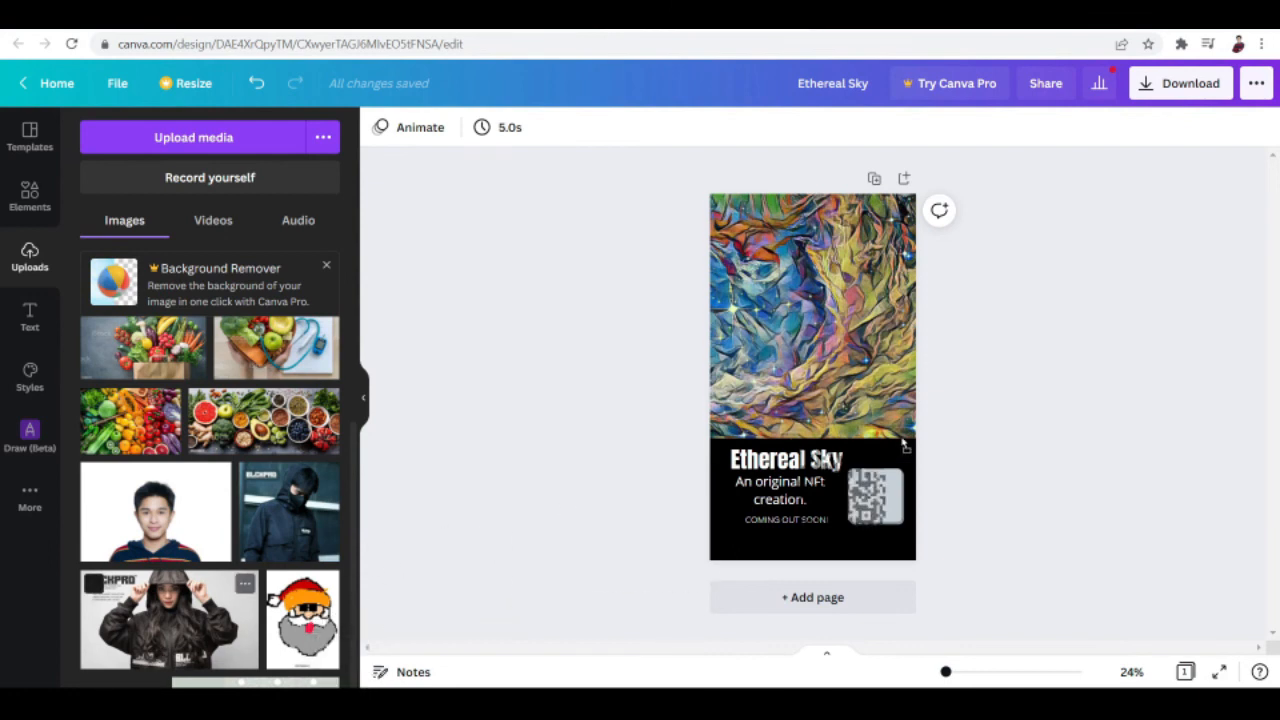
pyautogui.click(875, 500)
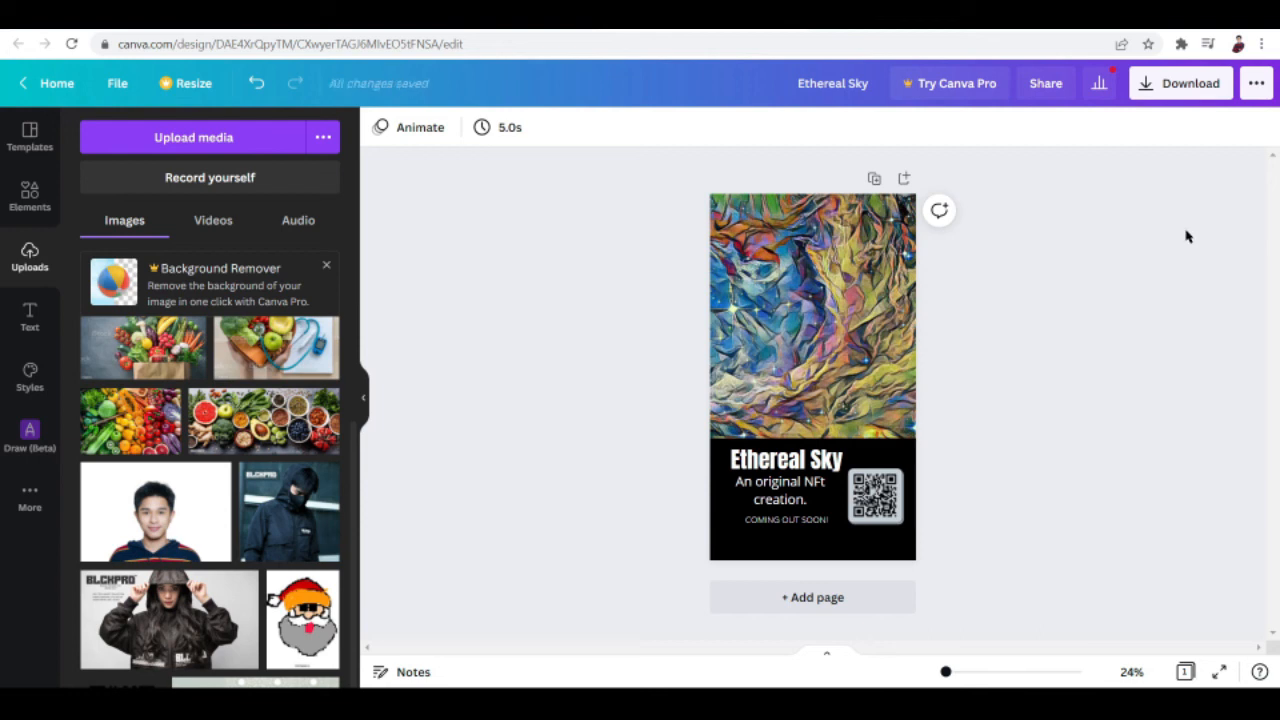
pyautogui.click(1180, 83)
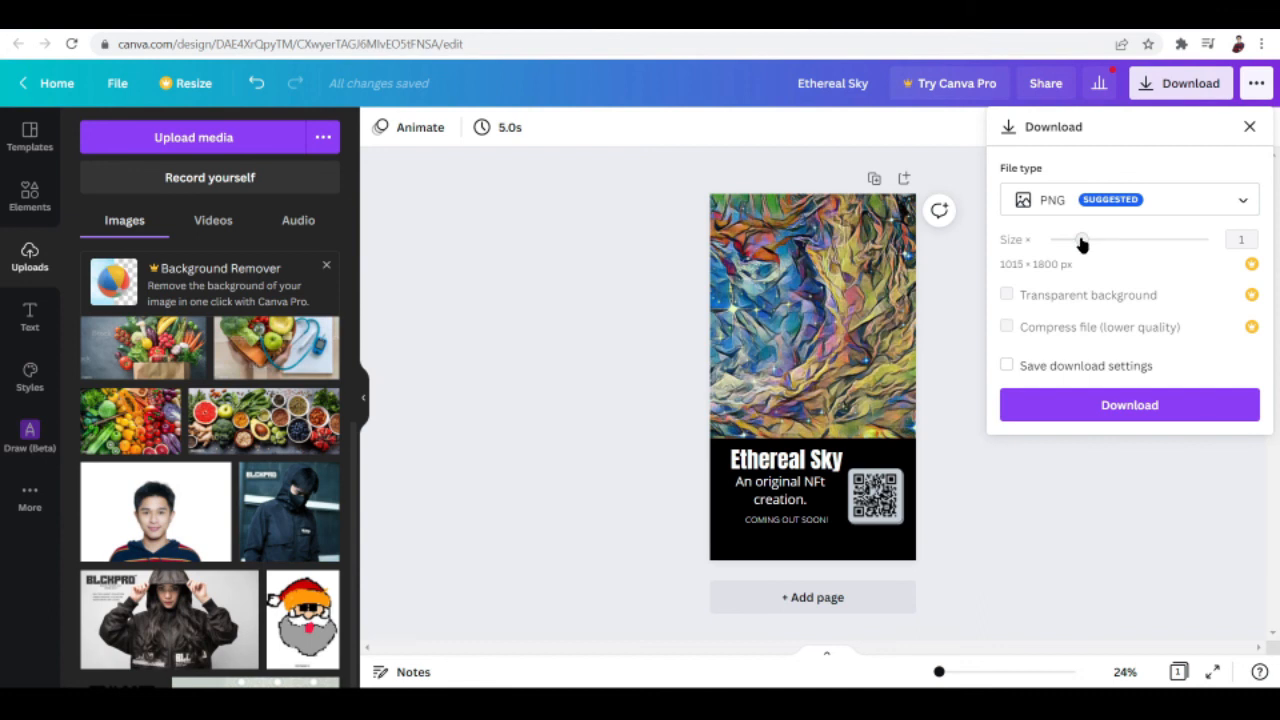
# Adjust the PNG export size, which triggers the Canva Pro upgrade prompt
pyautogui.click(1006, 294)
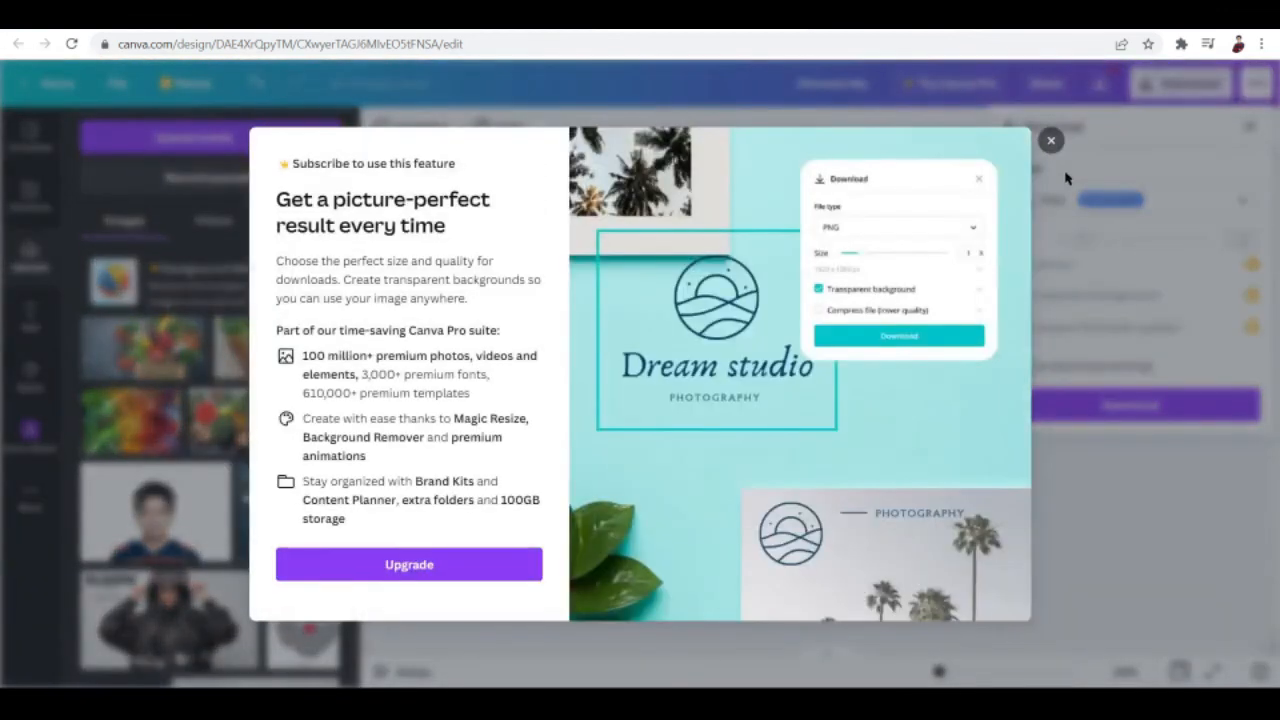